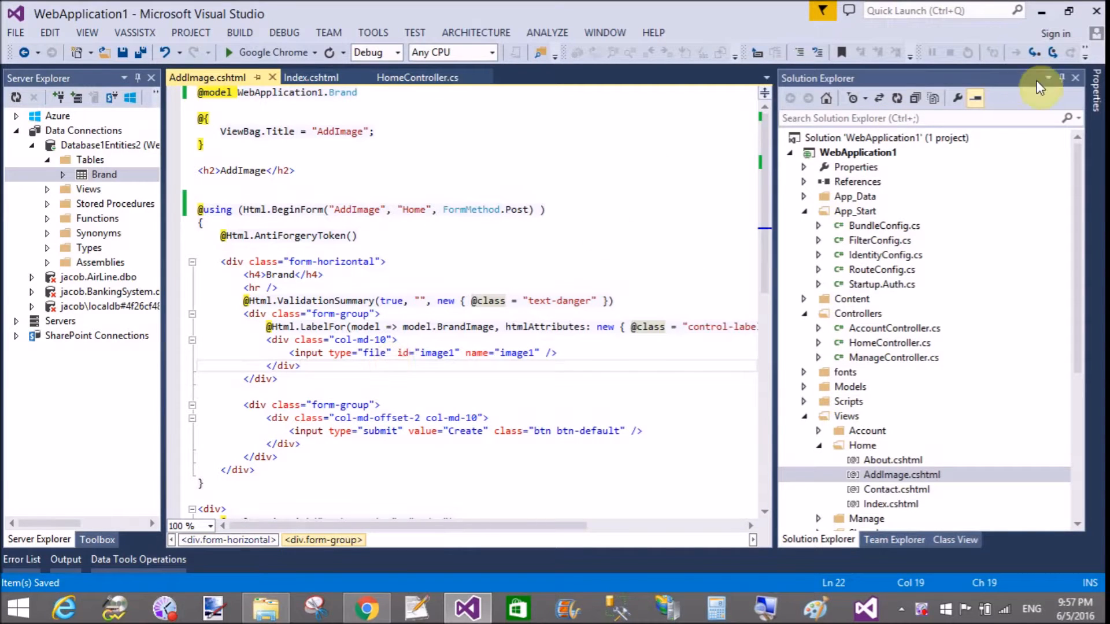
Step: Hide Solution Explorer and show the Brand table's data, rows 3 through 10
click(1044, 78)
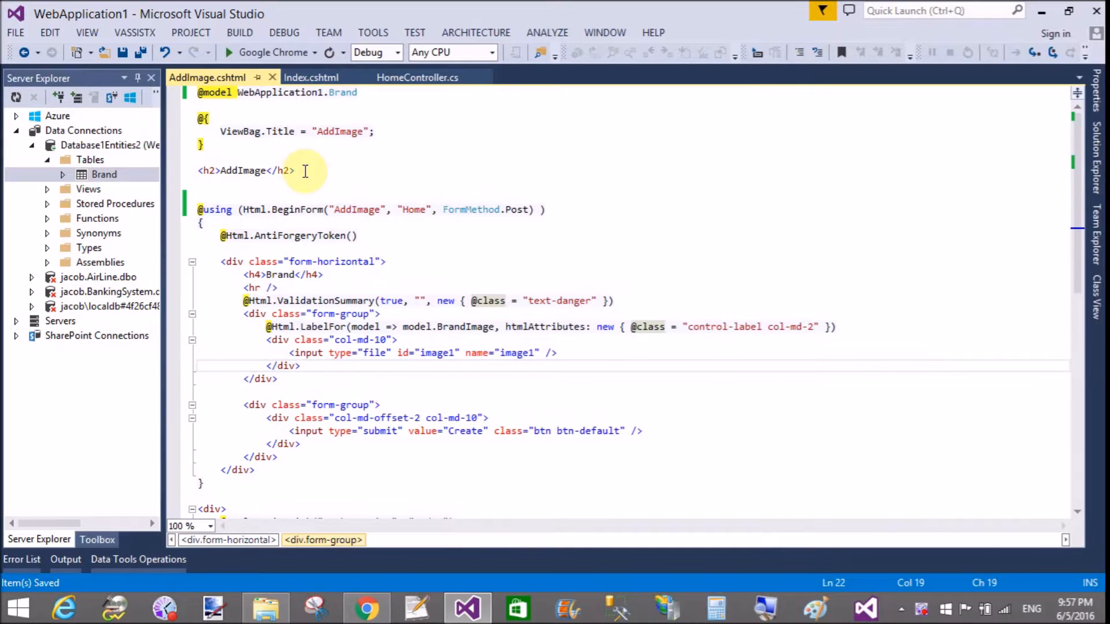
right_click(103, 174)
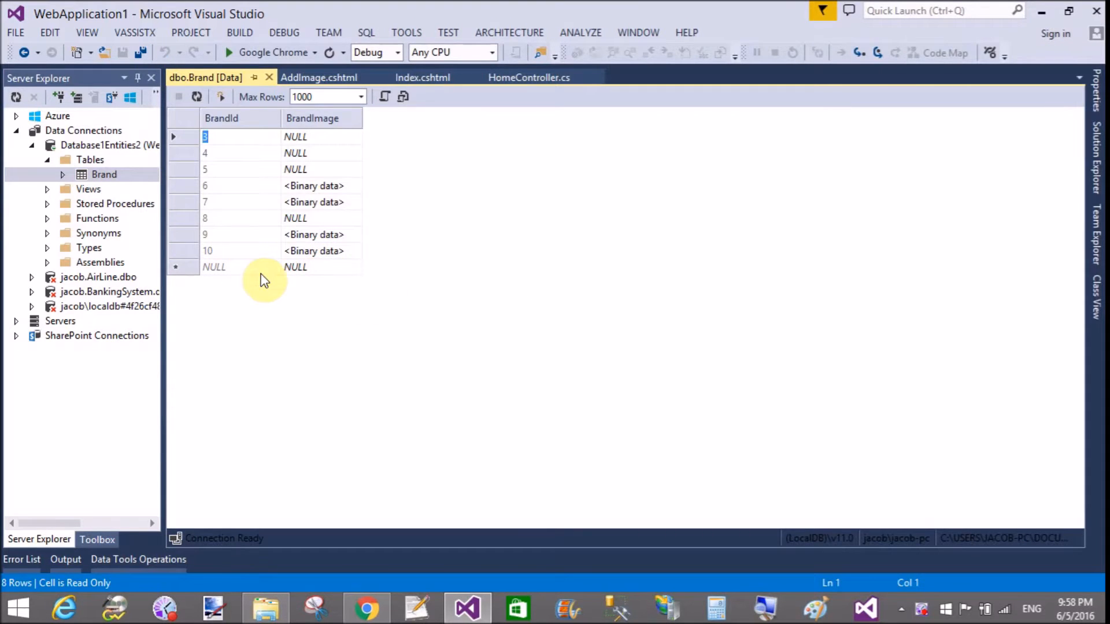
Step: Close the dbo.Brand [Data] tab to return to AddImage.cshtml
click(319, 77)
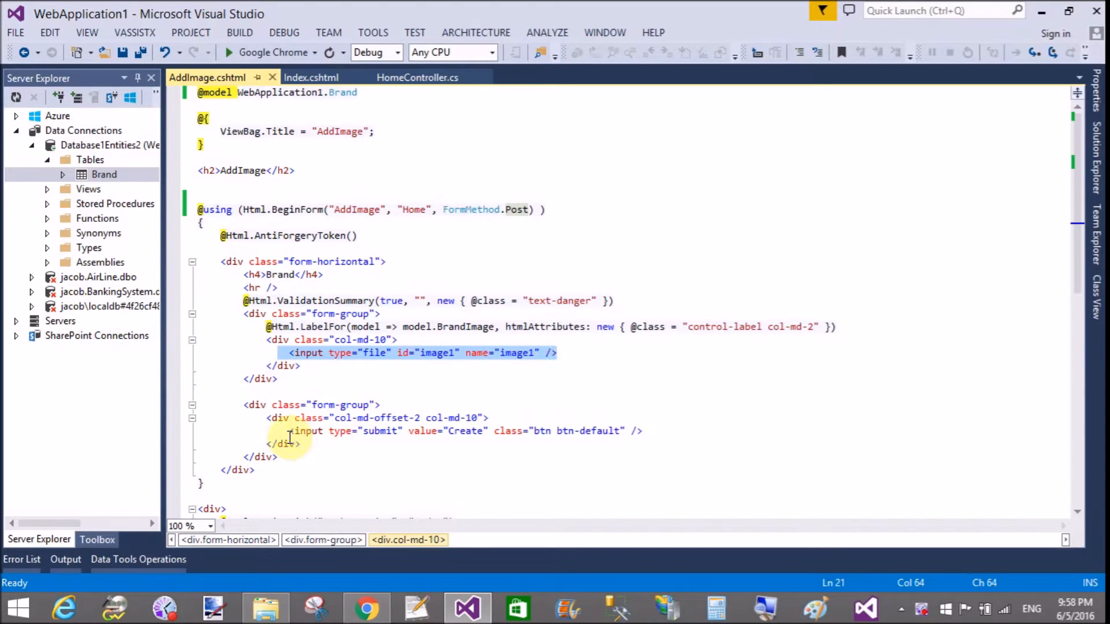
Step: Open Brand.cs under Model1.tt, then view HomeController's POST AddImage action
click(467, 430)
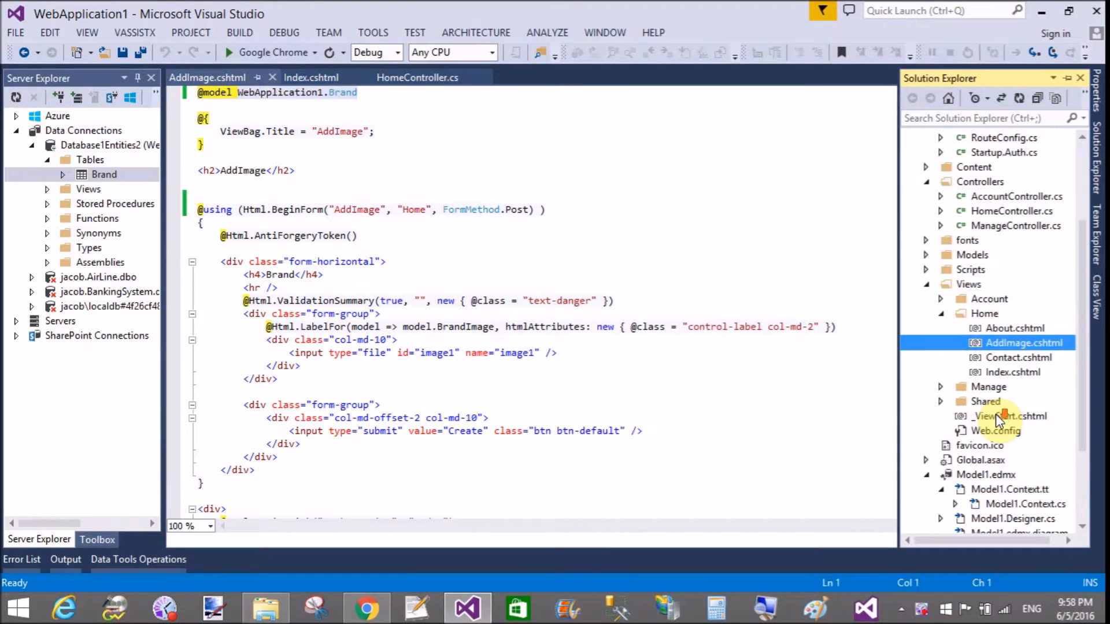
scroll(down, 3)
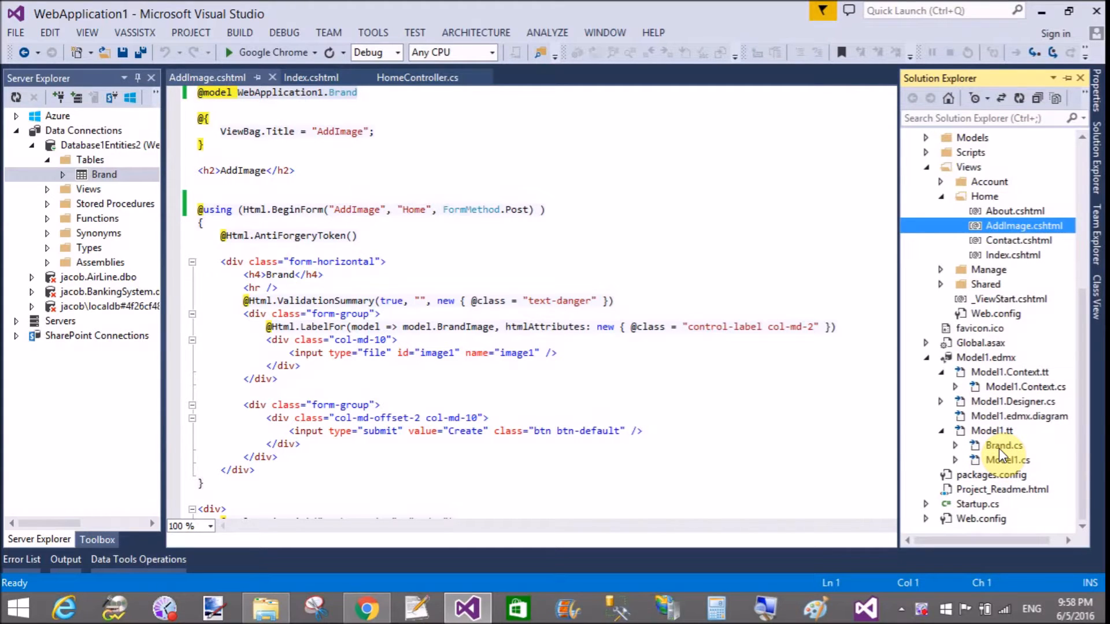
double_click(1003, 445)
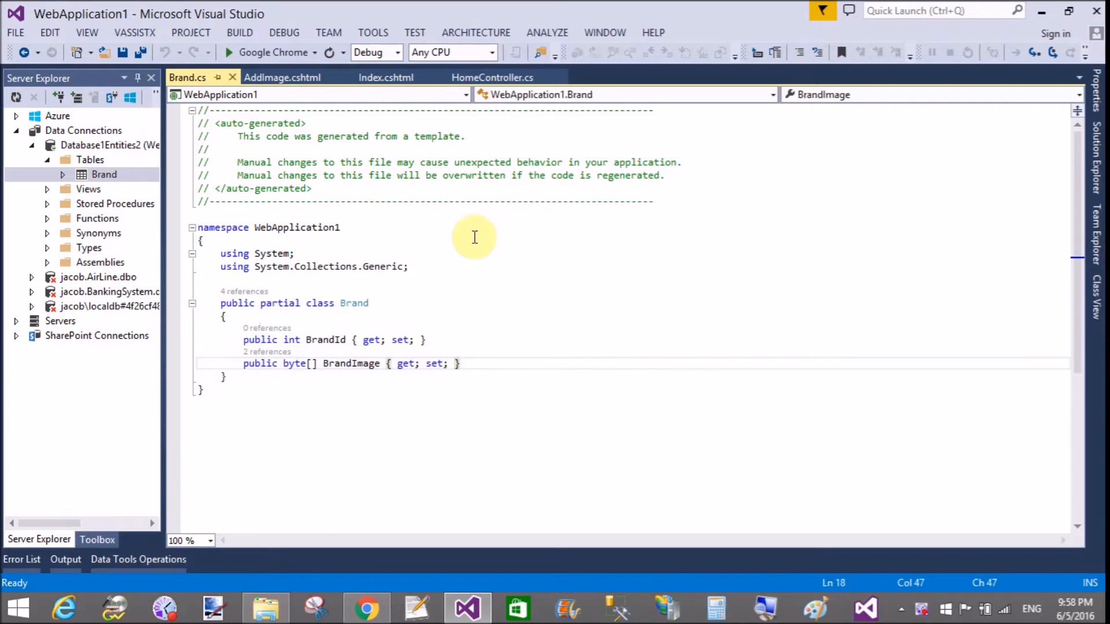
mouse_move(385, 77)
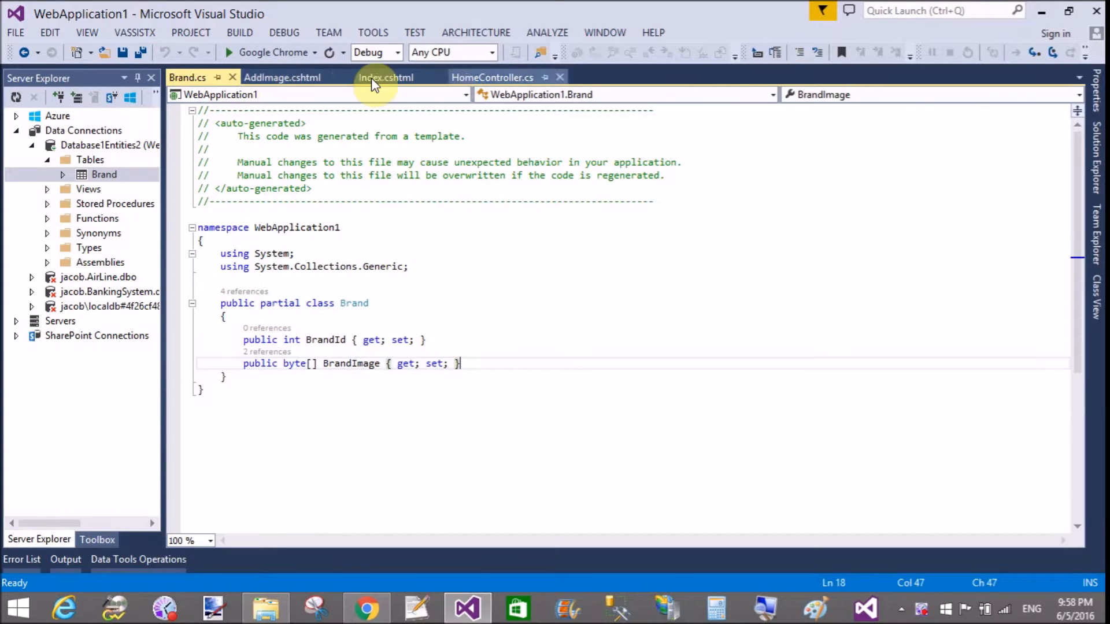
click(282, 76)
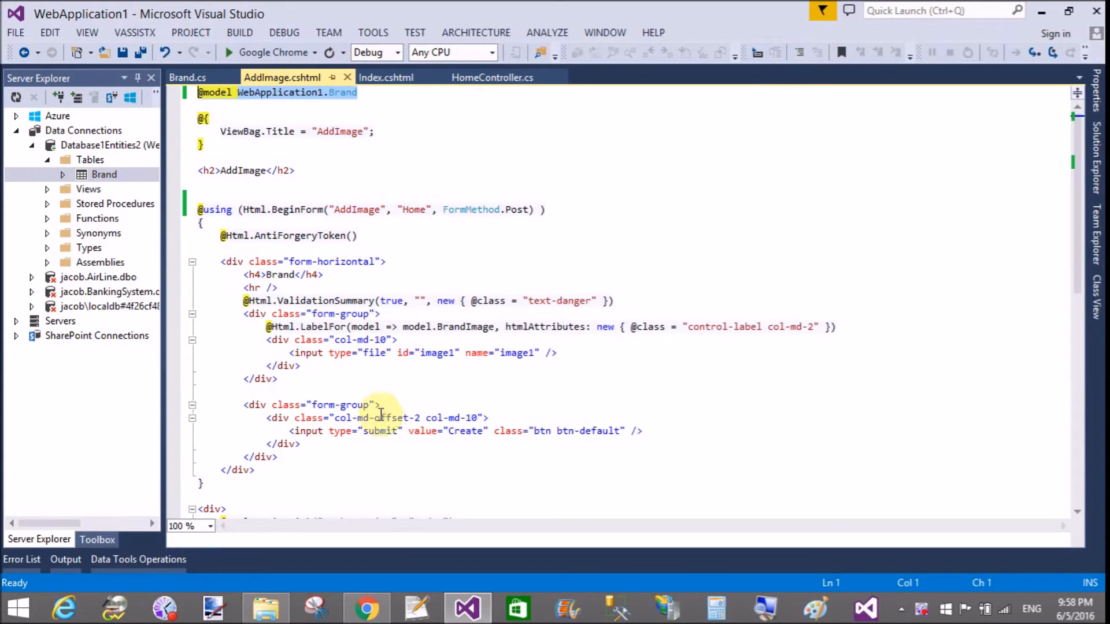
mouse_move(385, 209)
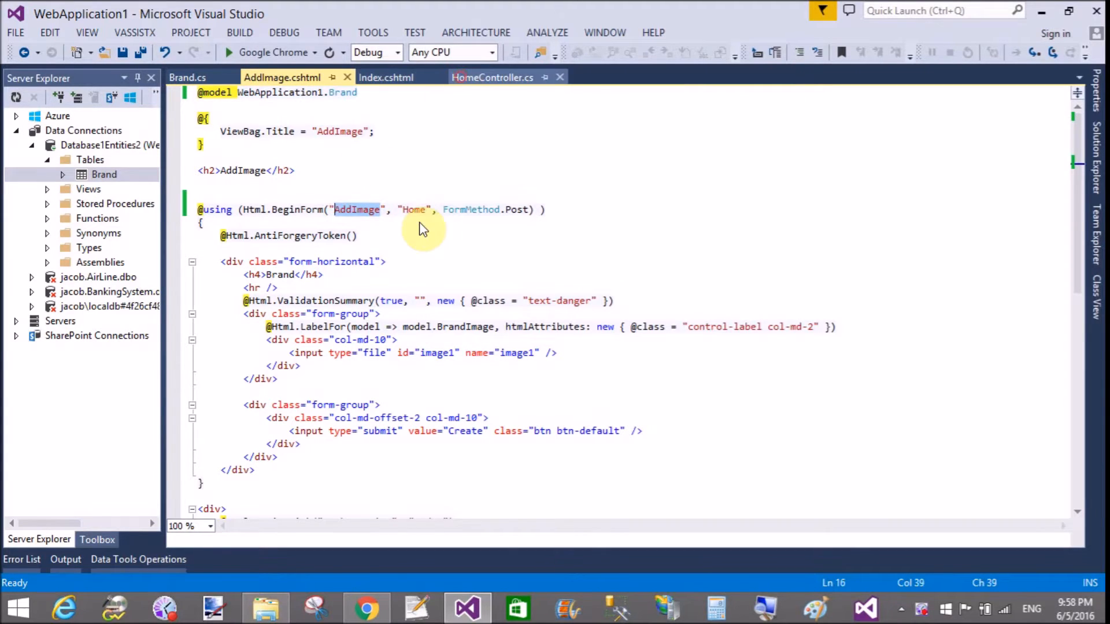
click(492, 77)
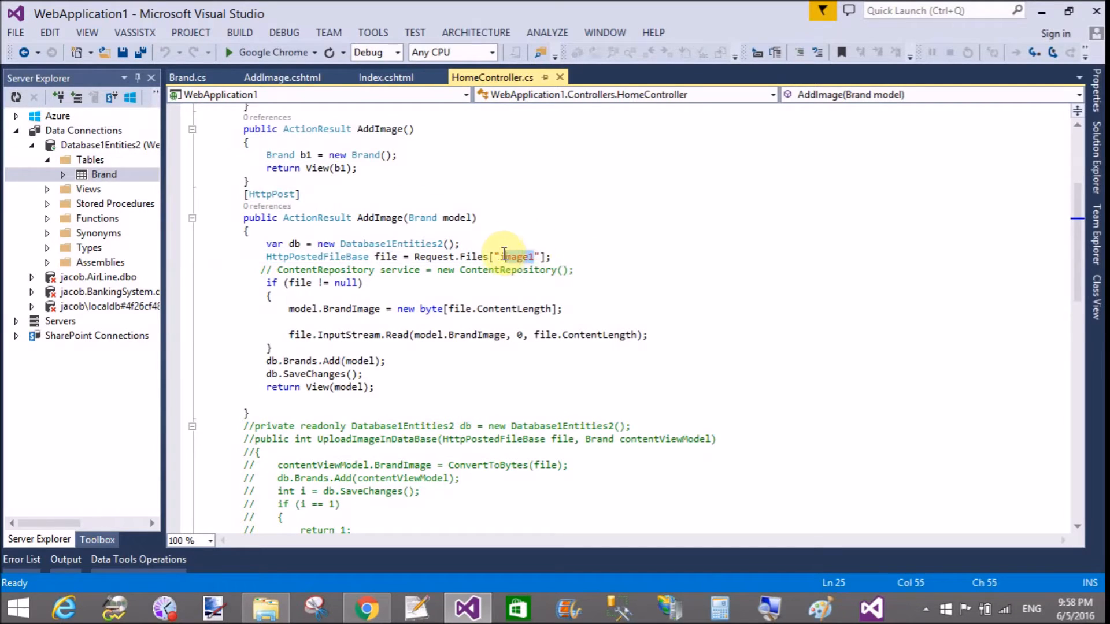
Step: Match the view's name="image1" against Request.Files["image1"] and save HomeController.cs
click(282, 76)
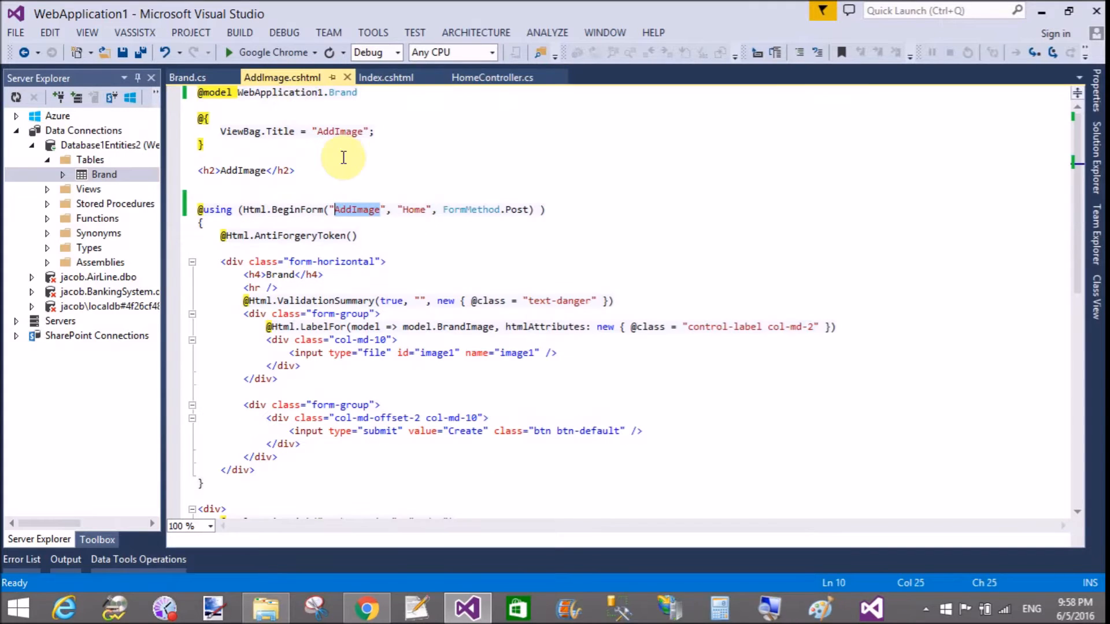
click(517, 353)
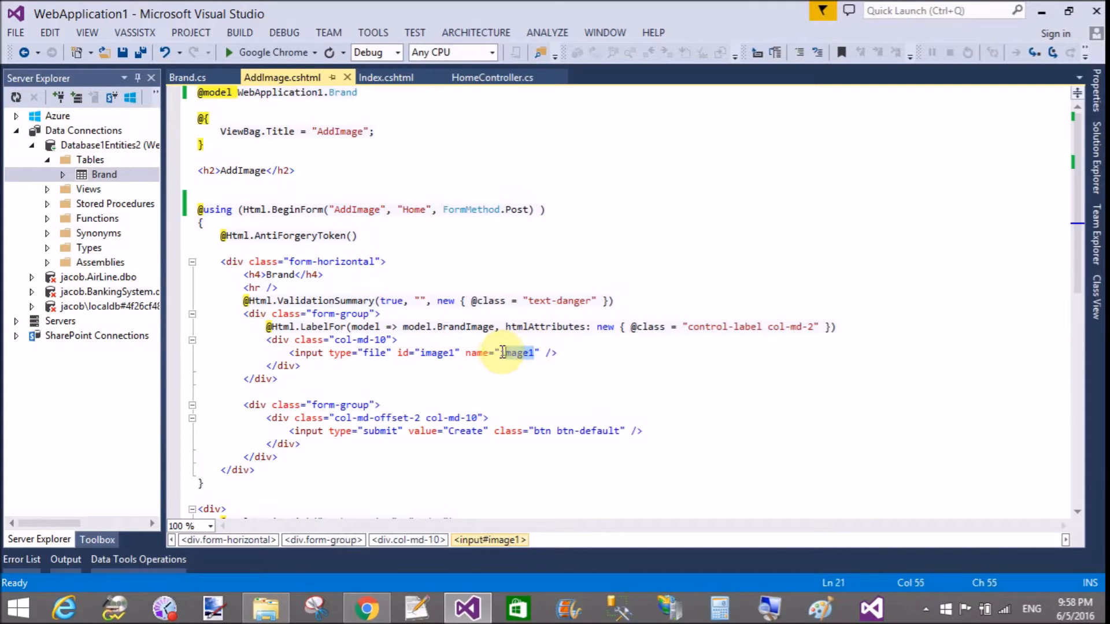
click(491, 77)
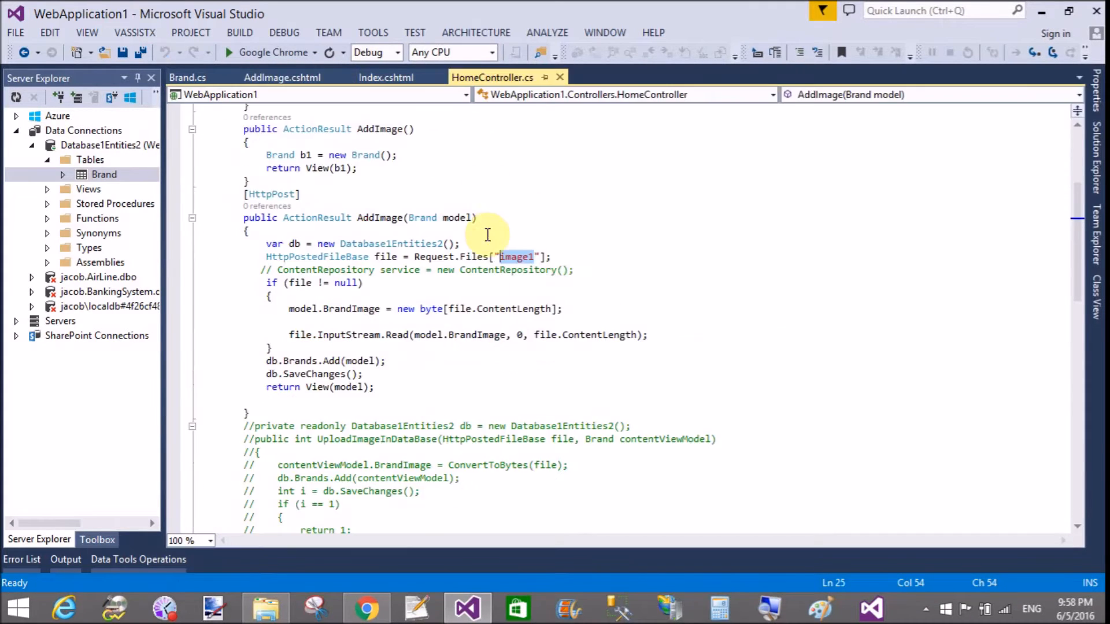
click(242, 324)
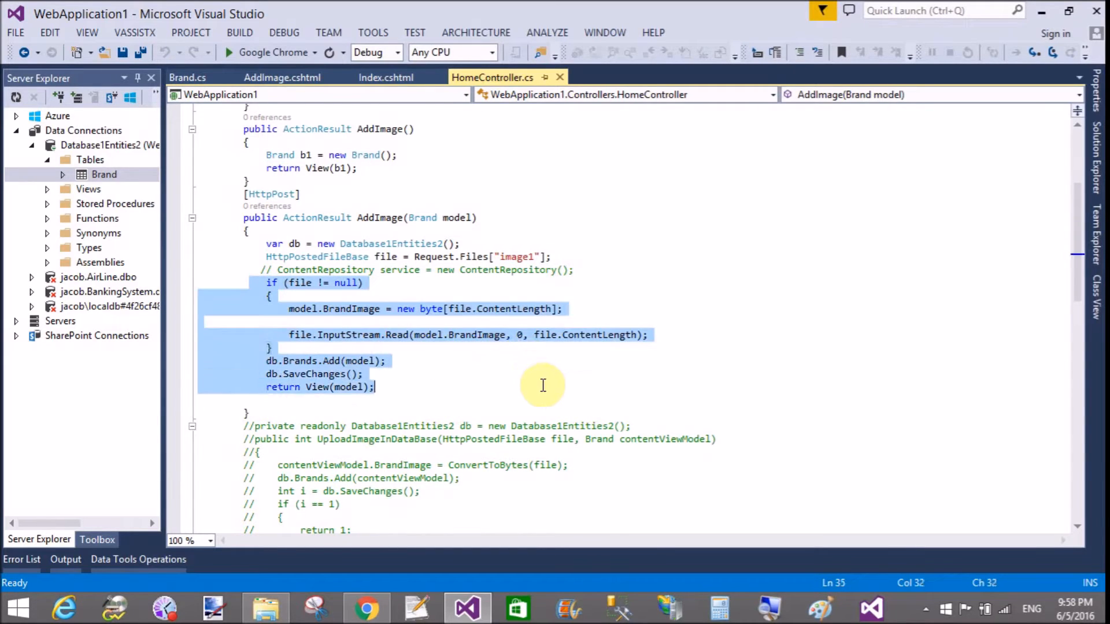
mouse_move(369, 289)
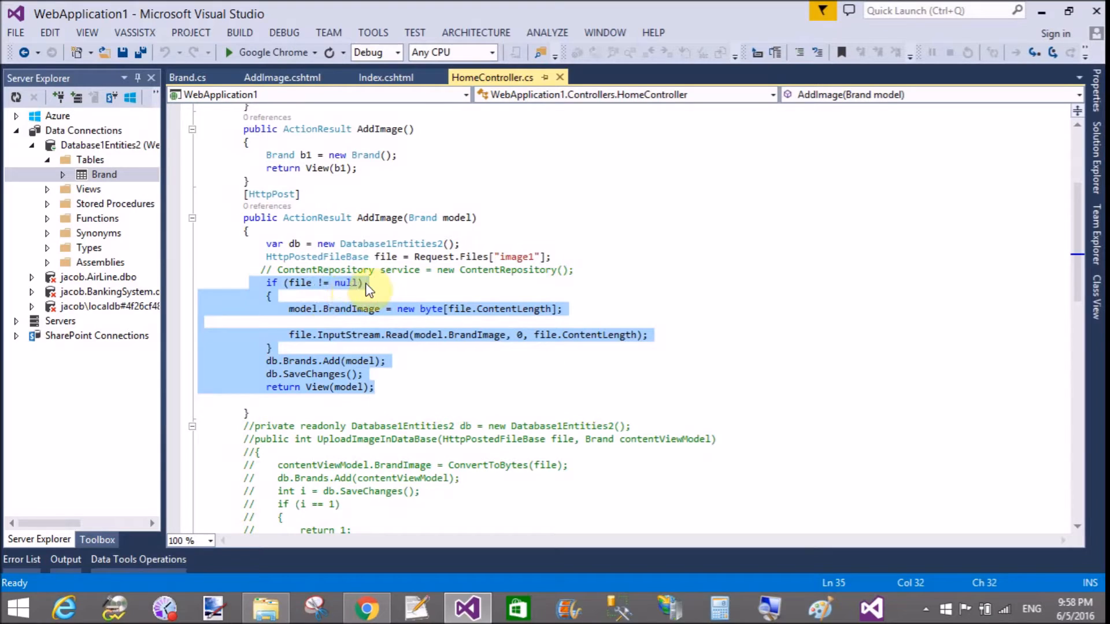
click(375, 308)
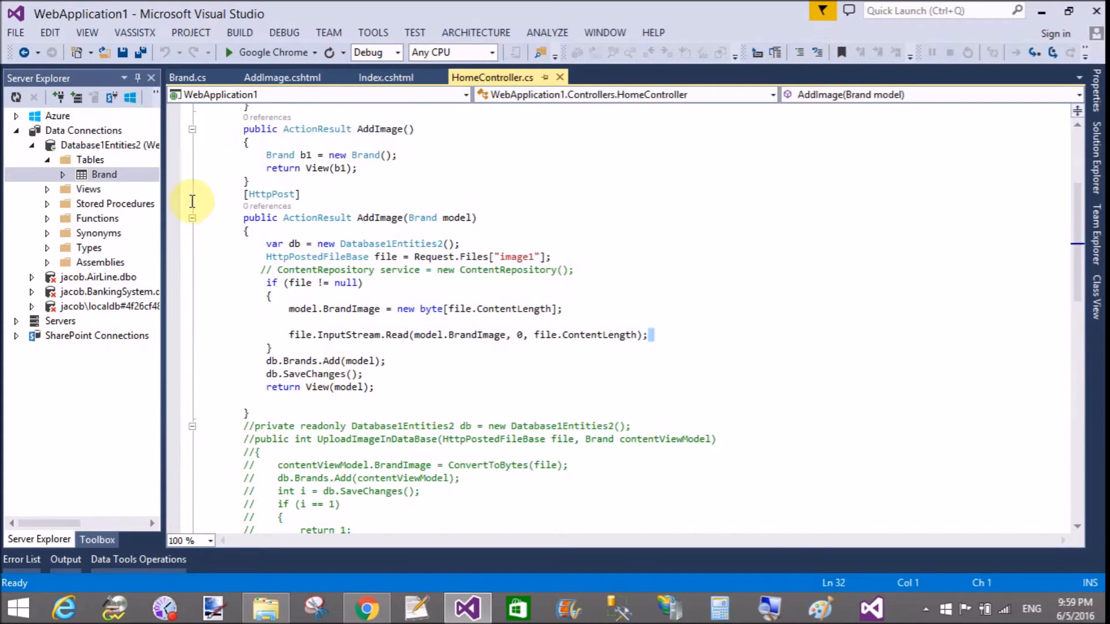
key(ctrl+s)
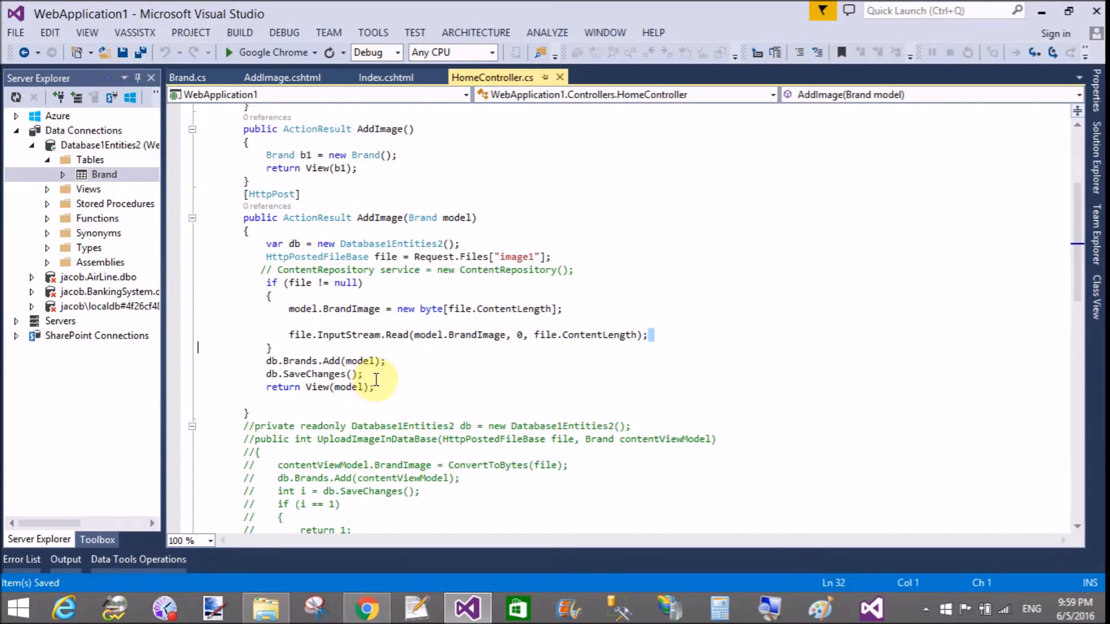
Step: Build and run the web app in Chrome, opening the AddImage upload page
click(230, 52)
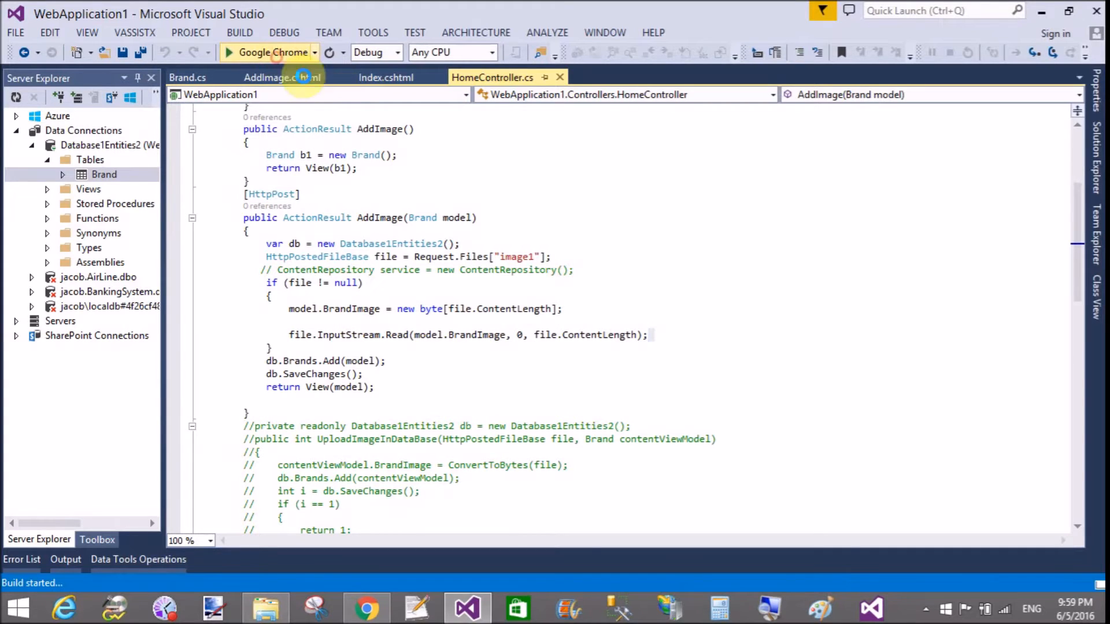
click(282, 77)
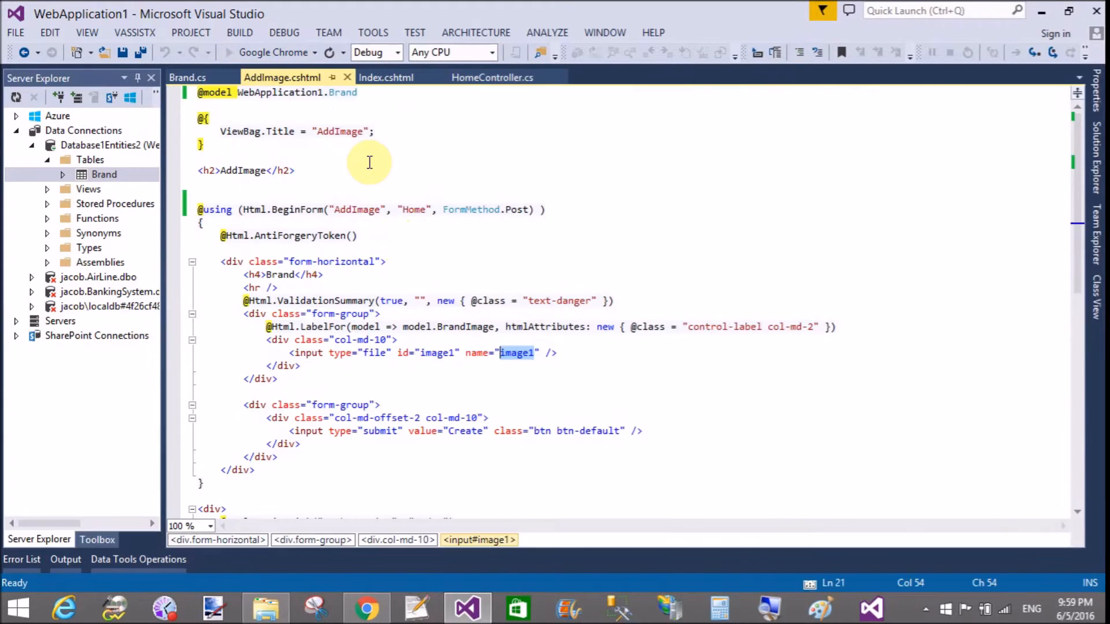
click(366, 607)
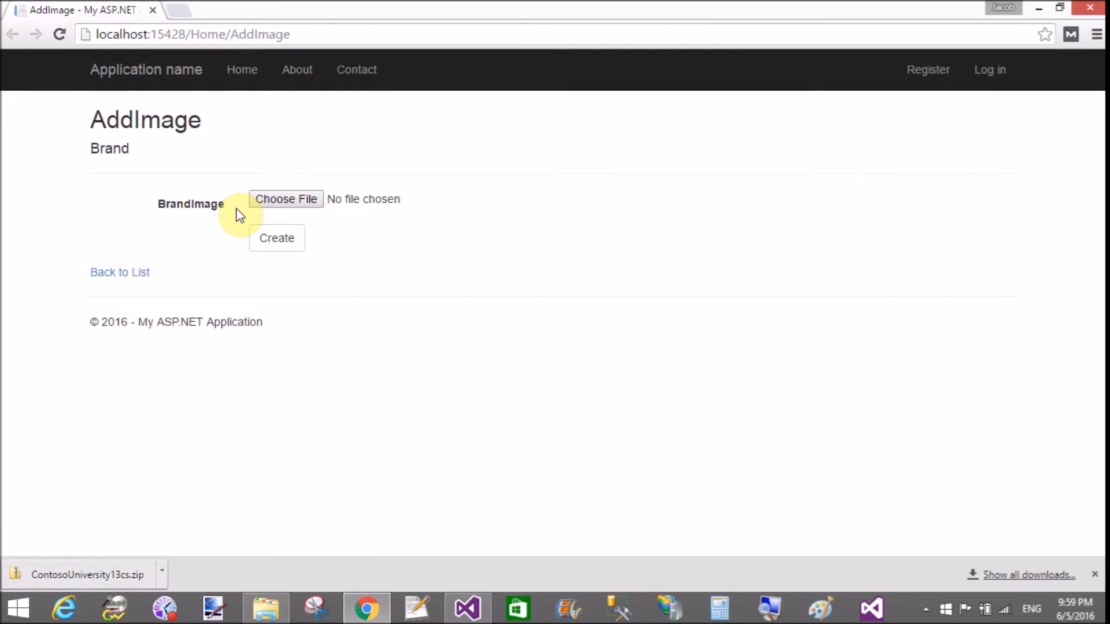
Step: Choose 14.PNG as the brand image and submit the form with Create
click(286, 199)
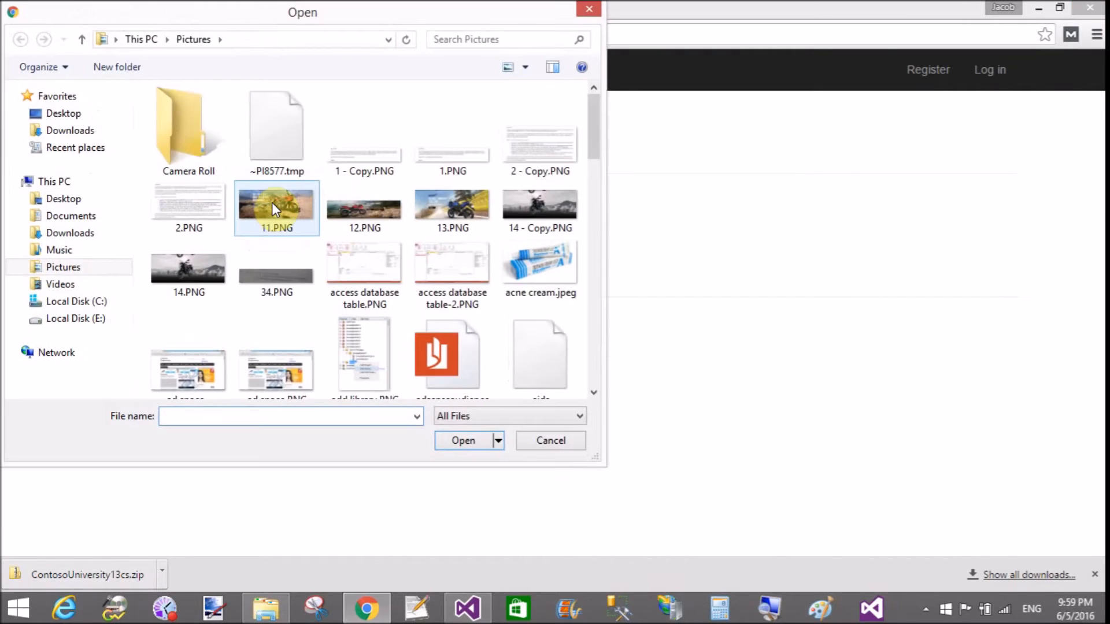
click(188, 269)
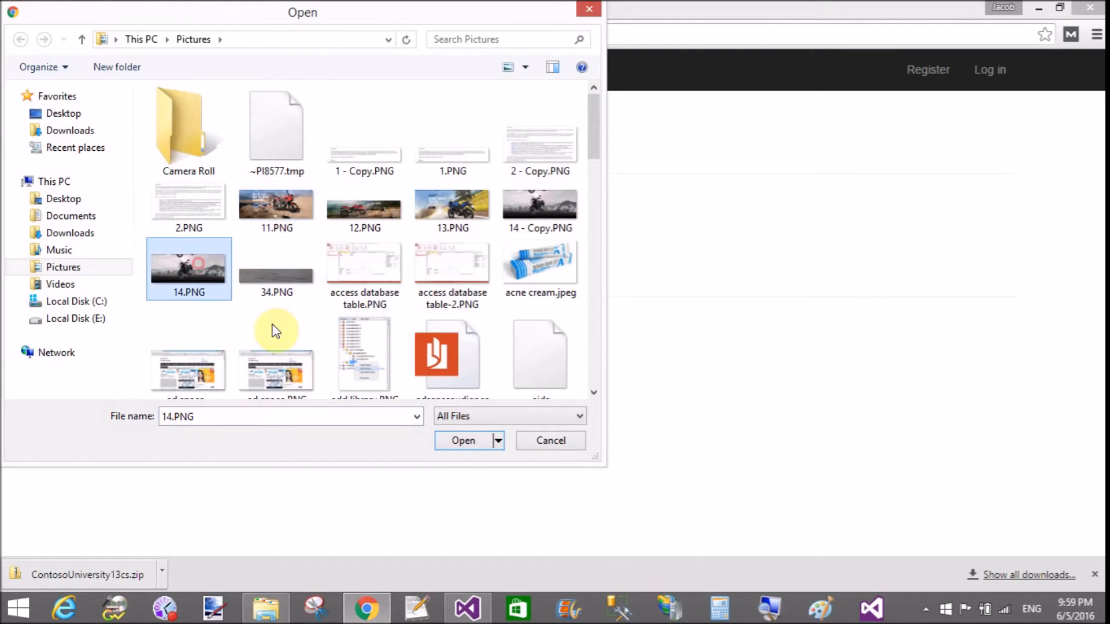
click(463, 441)
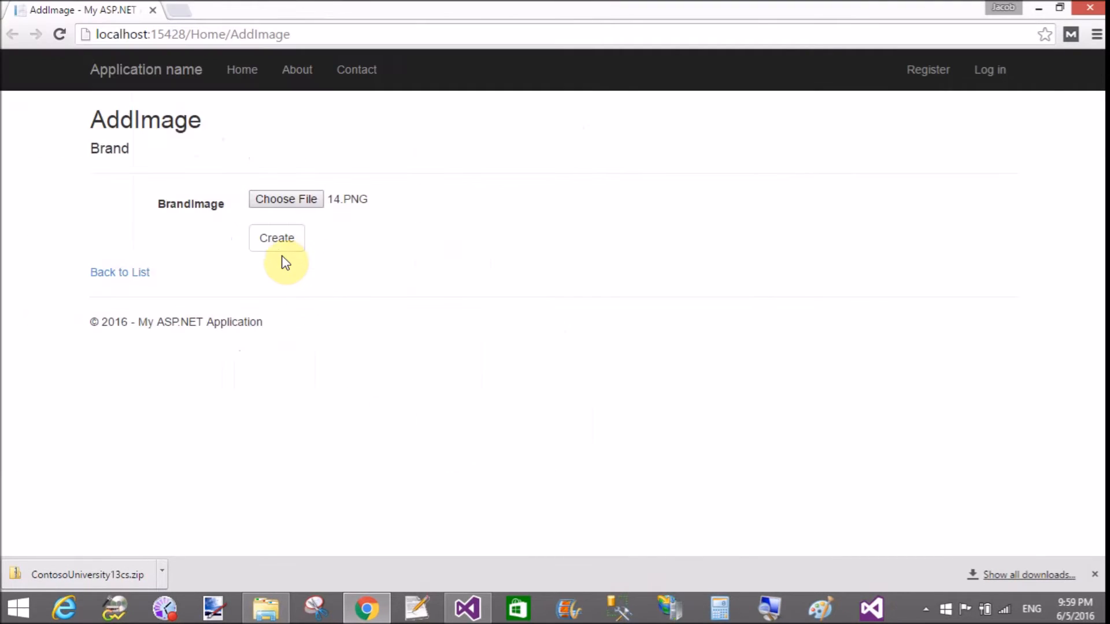
click(277, 237)
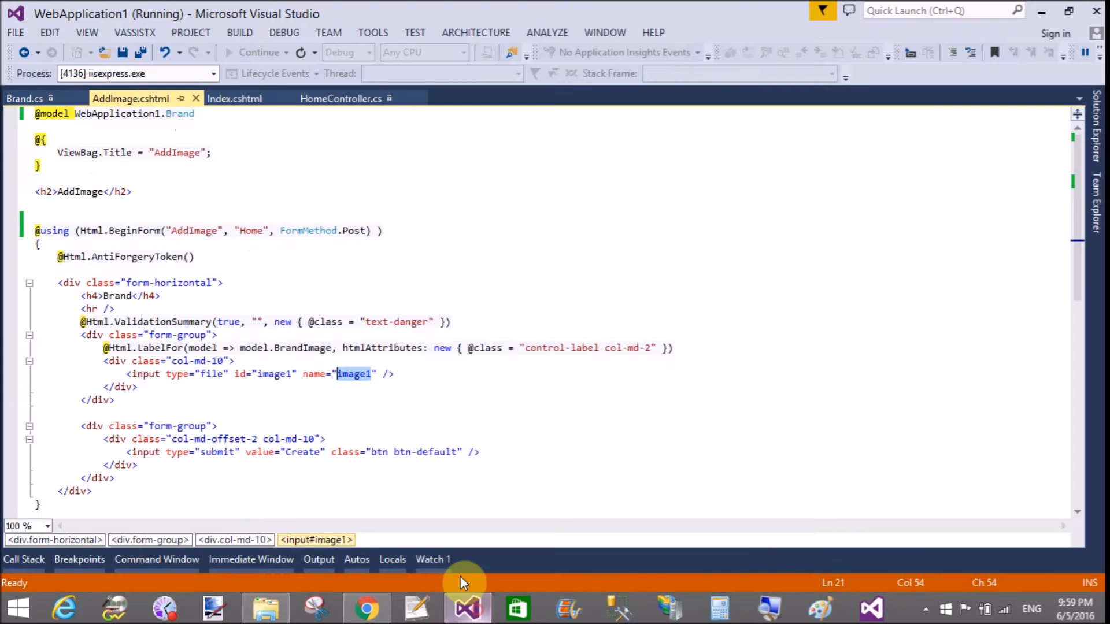
Step: Stop debugging and choose Show Table Data for the Brand table
click(283, 33)
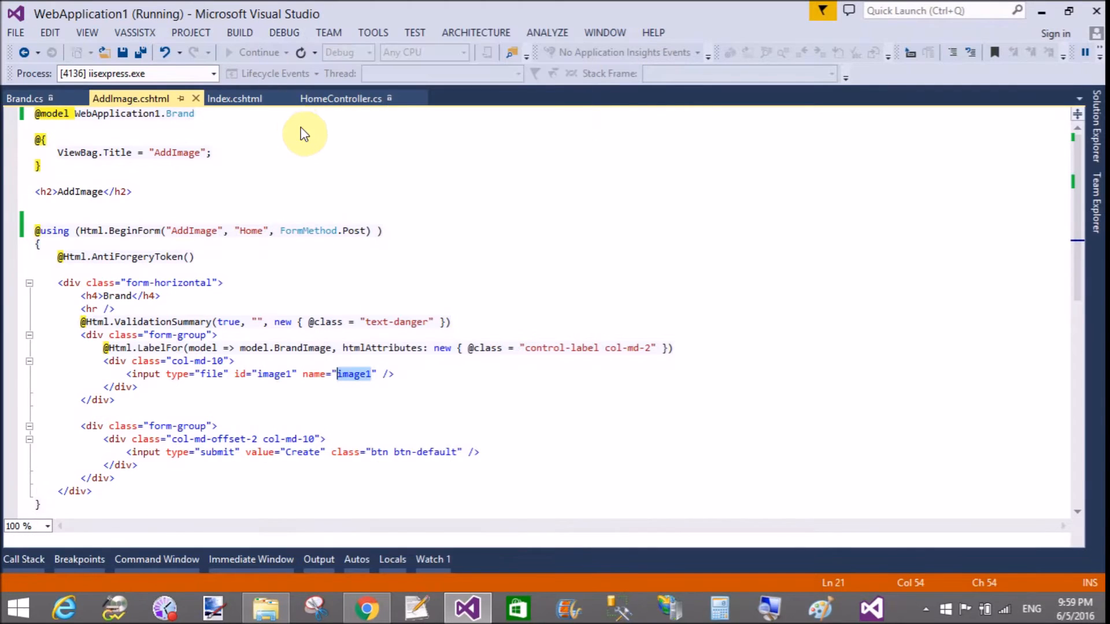
right_click(103, 174)
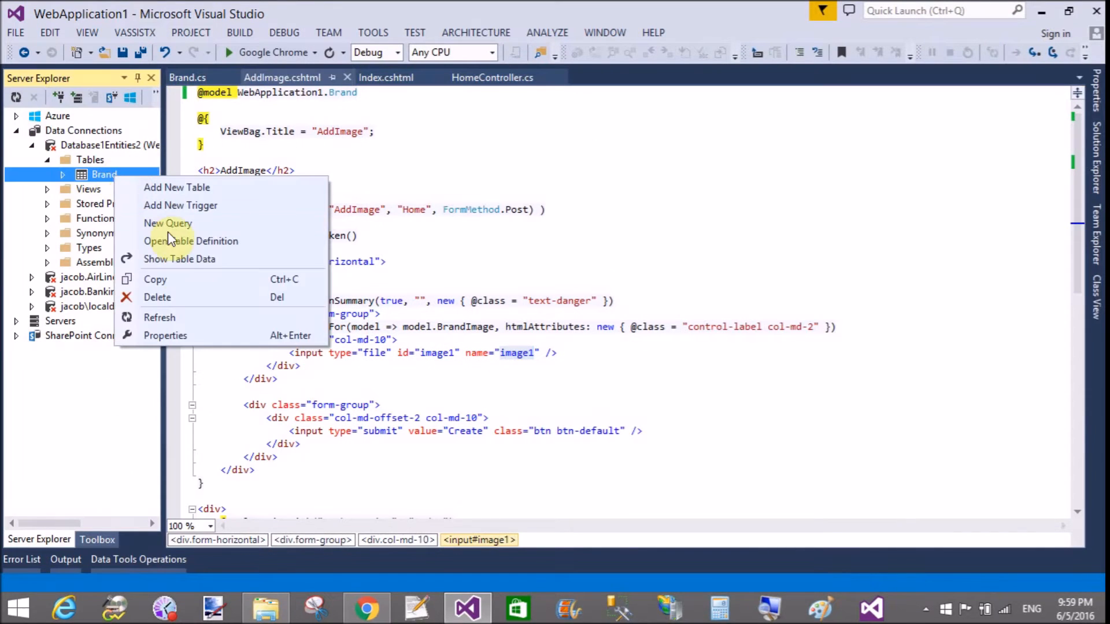
click(507, 301)
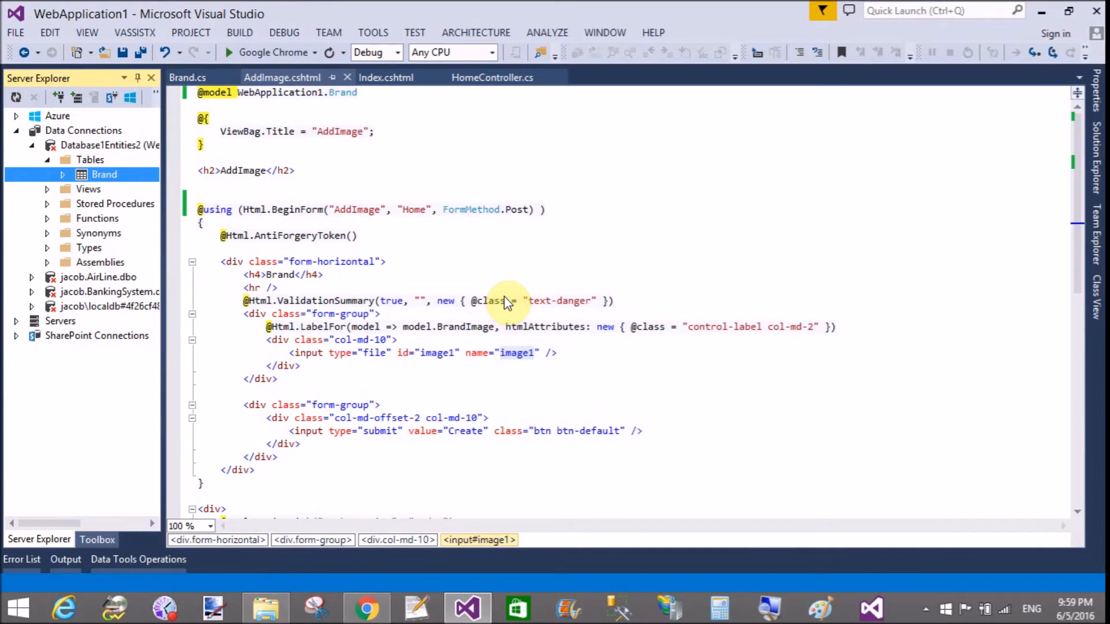
Step: Open the dbo.Brand data and inspect row 11's NULL BrandImage cell
double_click(104, 174)
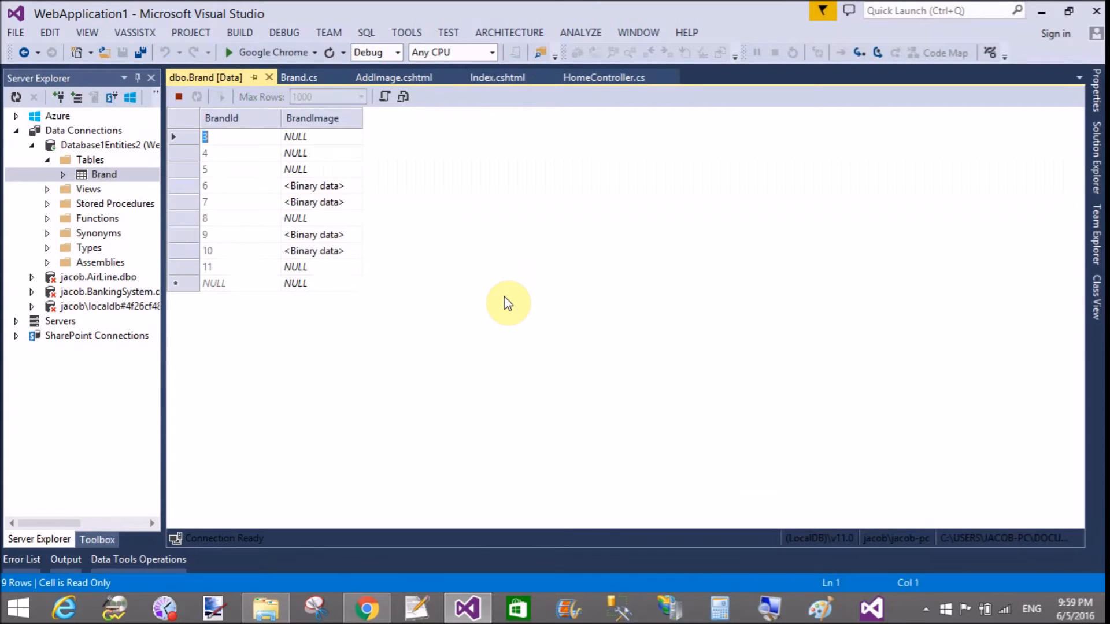
click(295, 267)
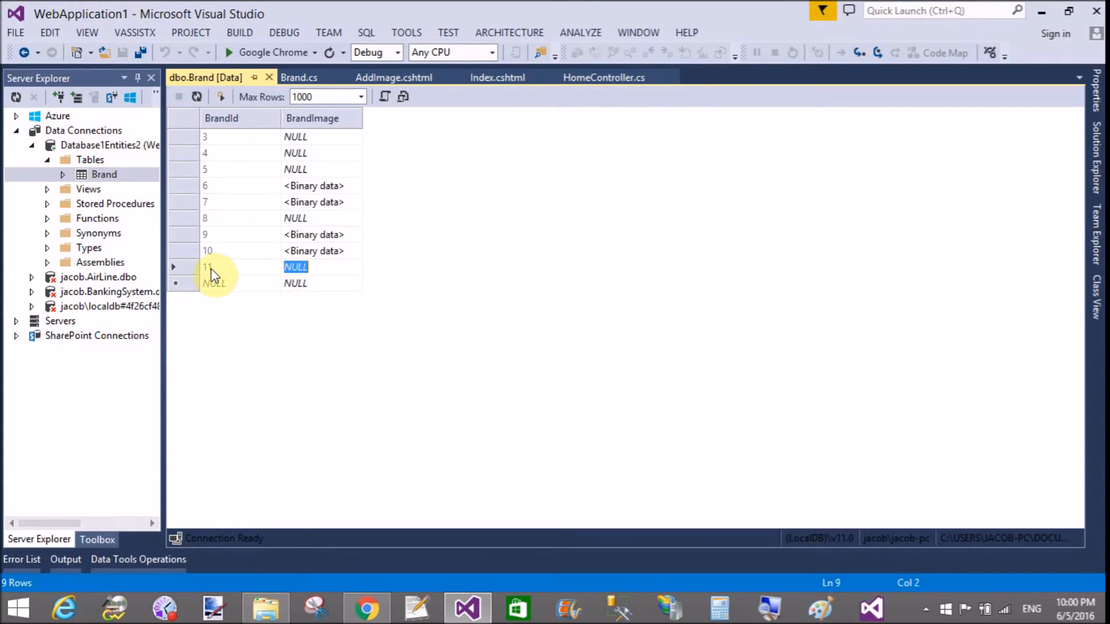
mouse_move(315, 268)
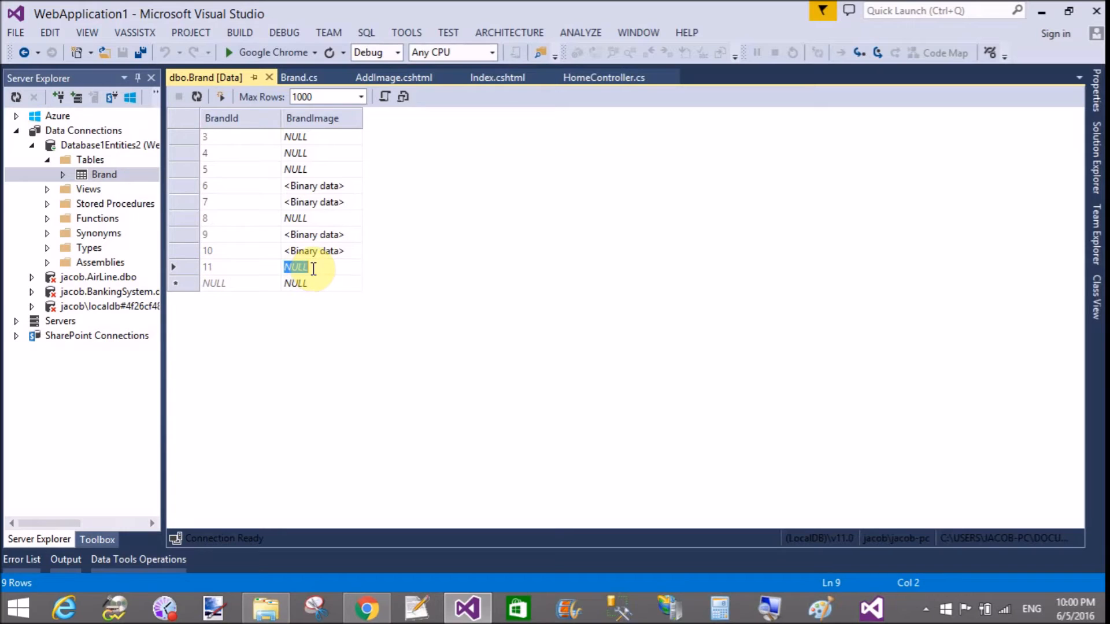
mouse_move(394, 77)
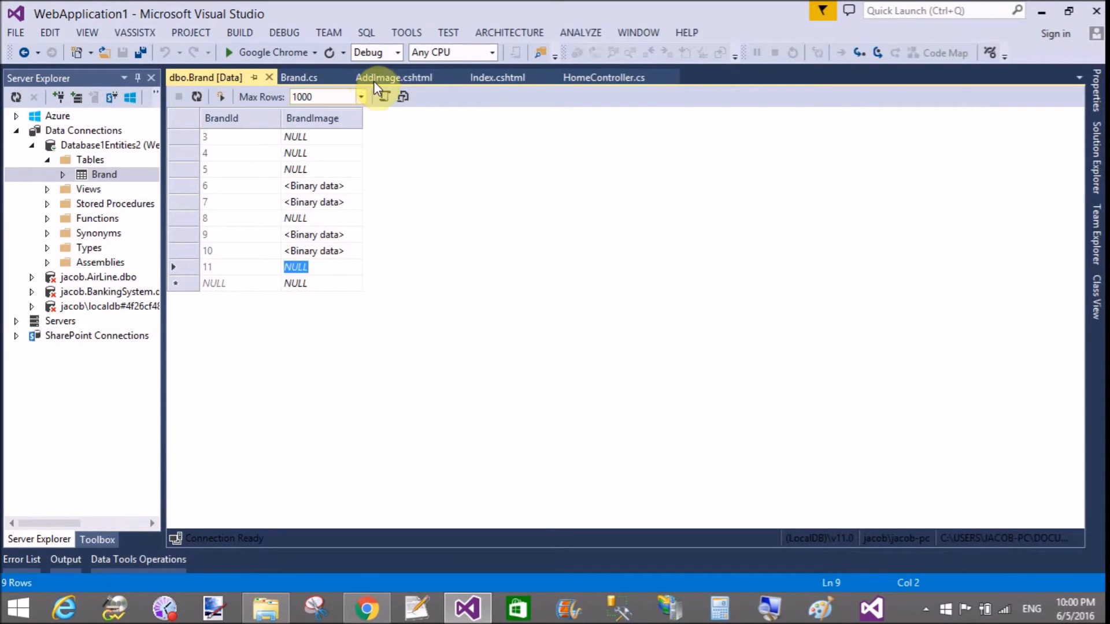
Step: Add new { enctype = "multipart/form-data" } after FormMethod.Post in Html.BeginForm
click(394, 77)
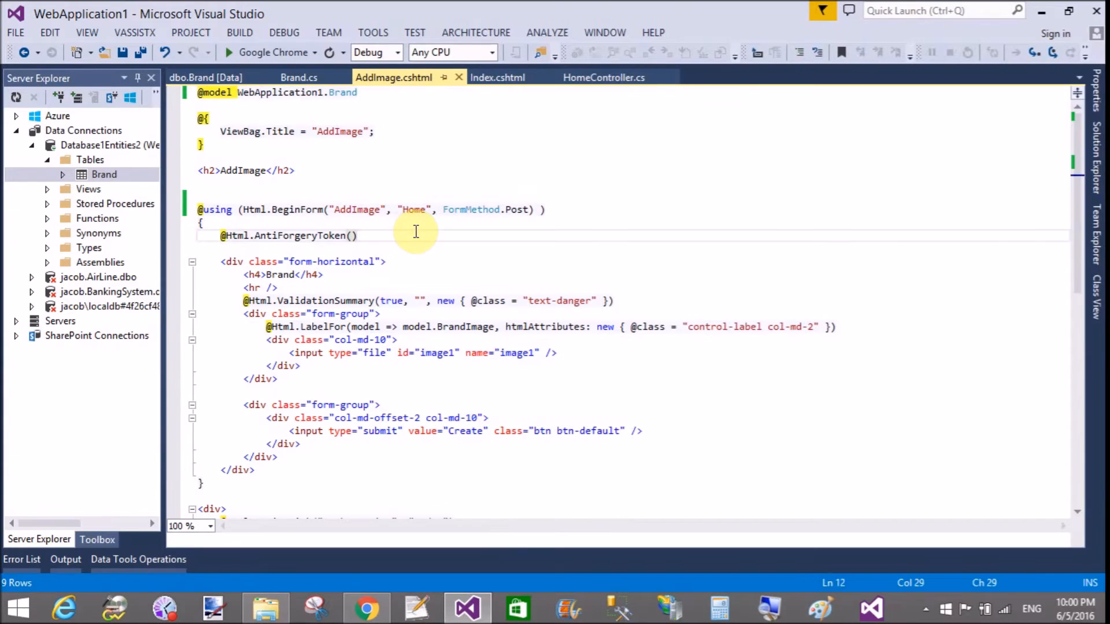
click(539, 210)
text(, new { enctype = "multipart/form-data" })
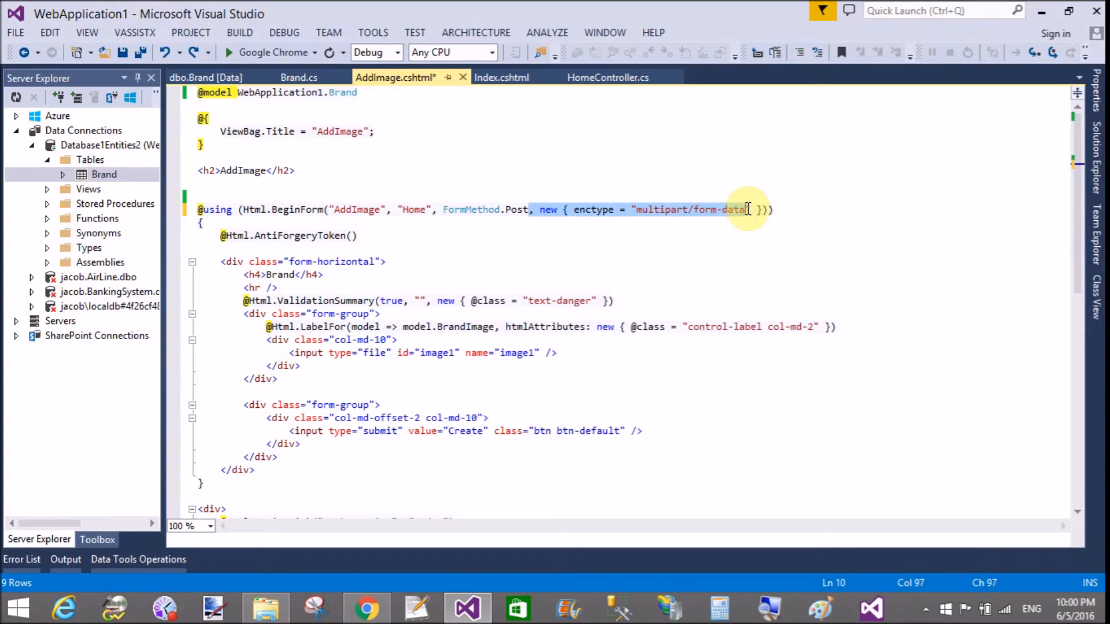
click(756, 209)
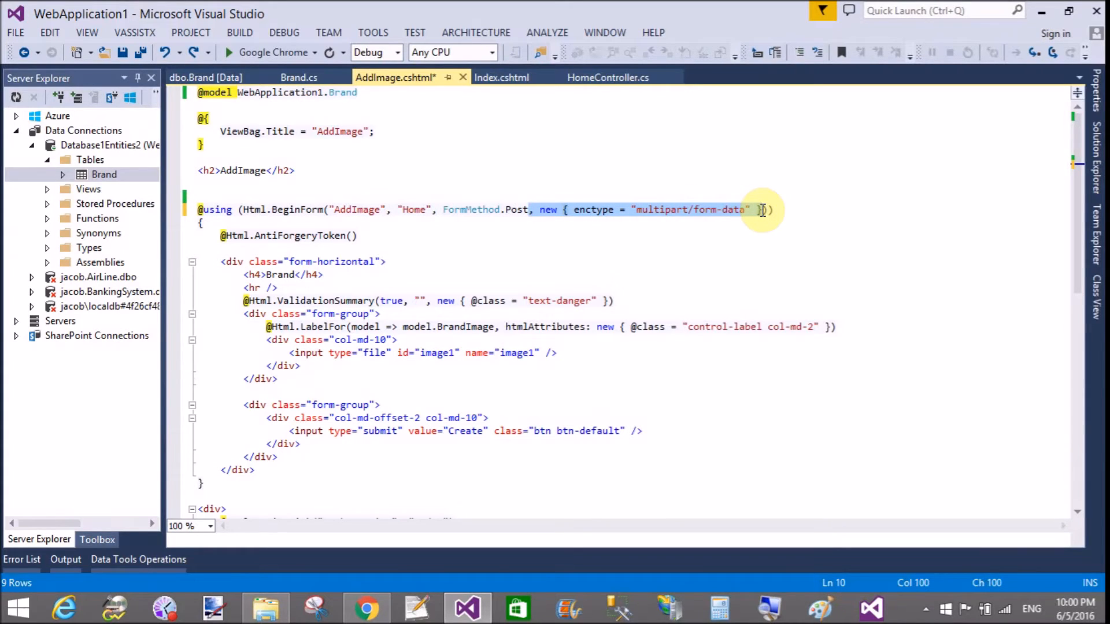
mouse_move(708, 350)
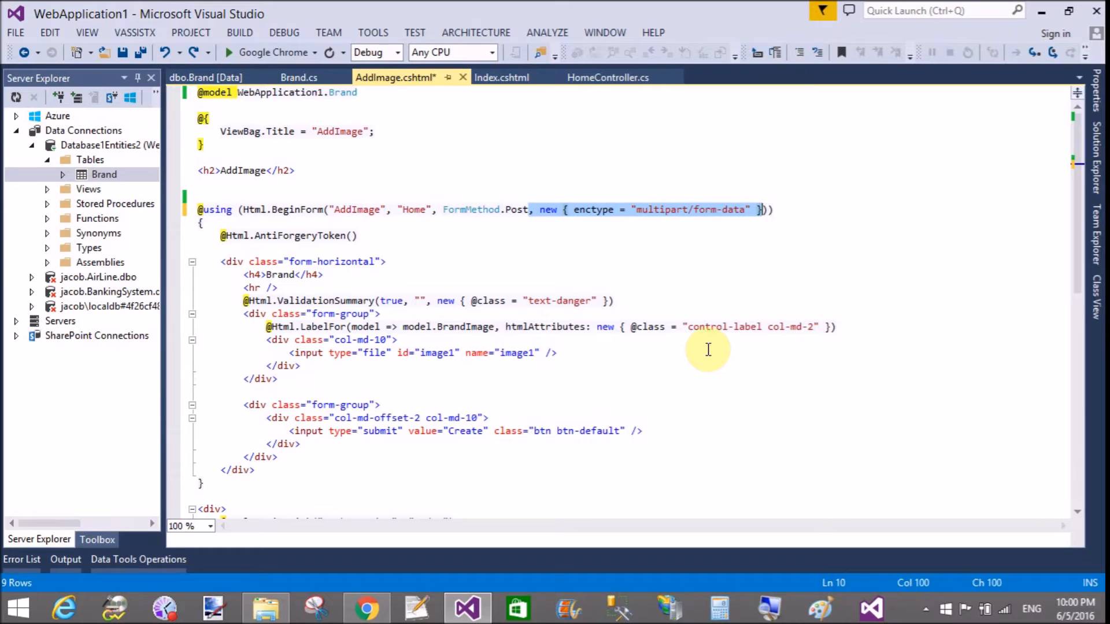
mouse_move(422, 515)
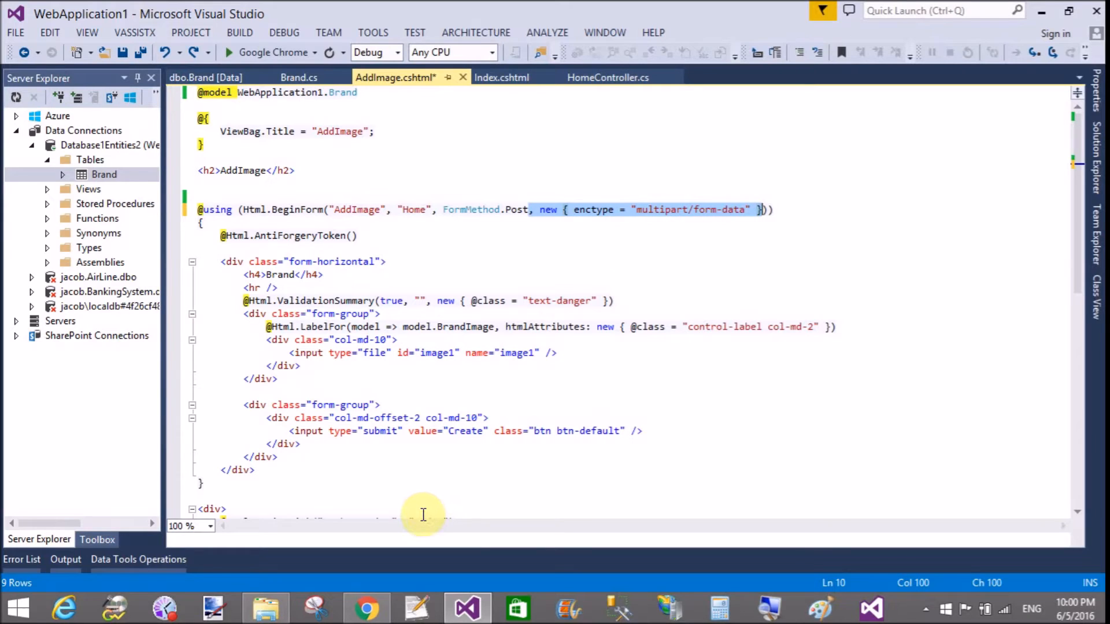
mouse_move(521, 432)
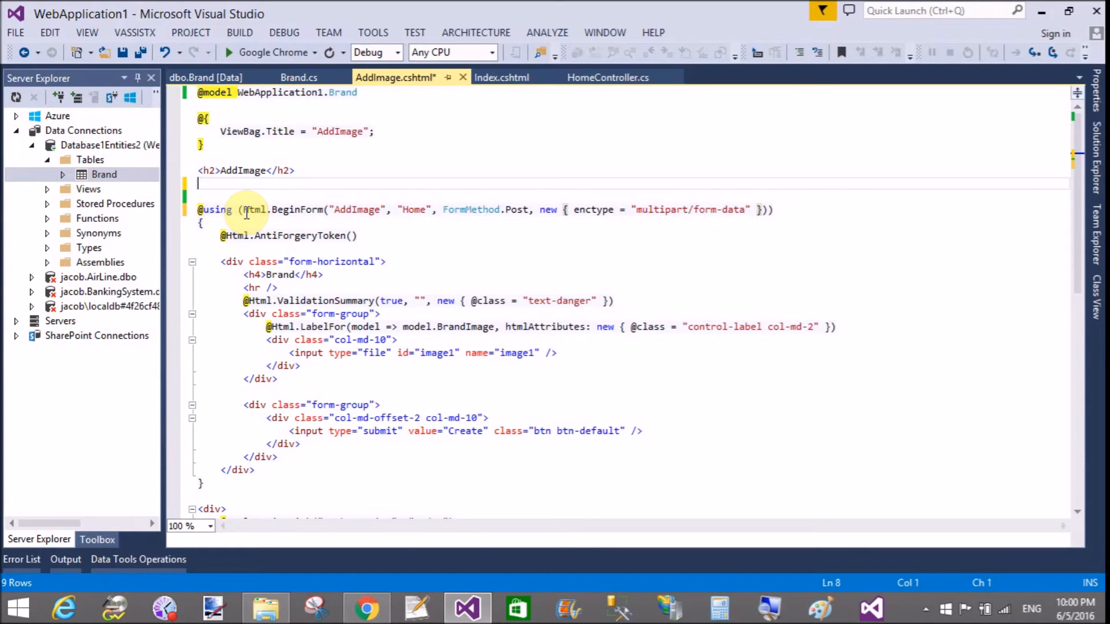
Step: Add a comment below the h2 explaining the attribute posts the image file to the controller, then relaunch
text(<)
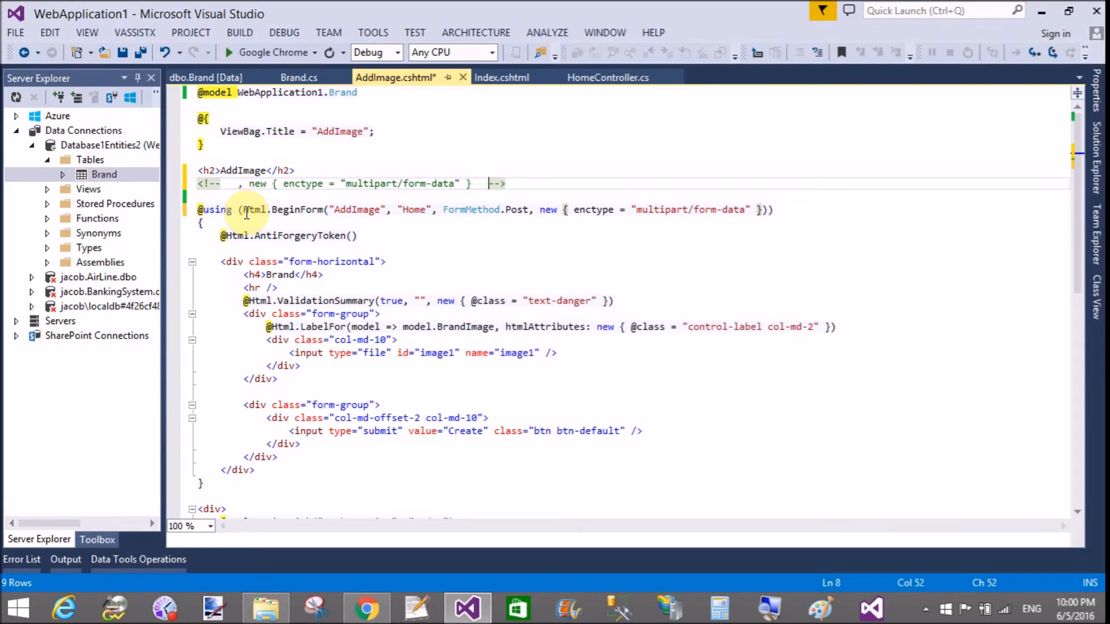
click(233, 183)
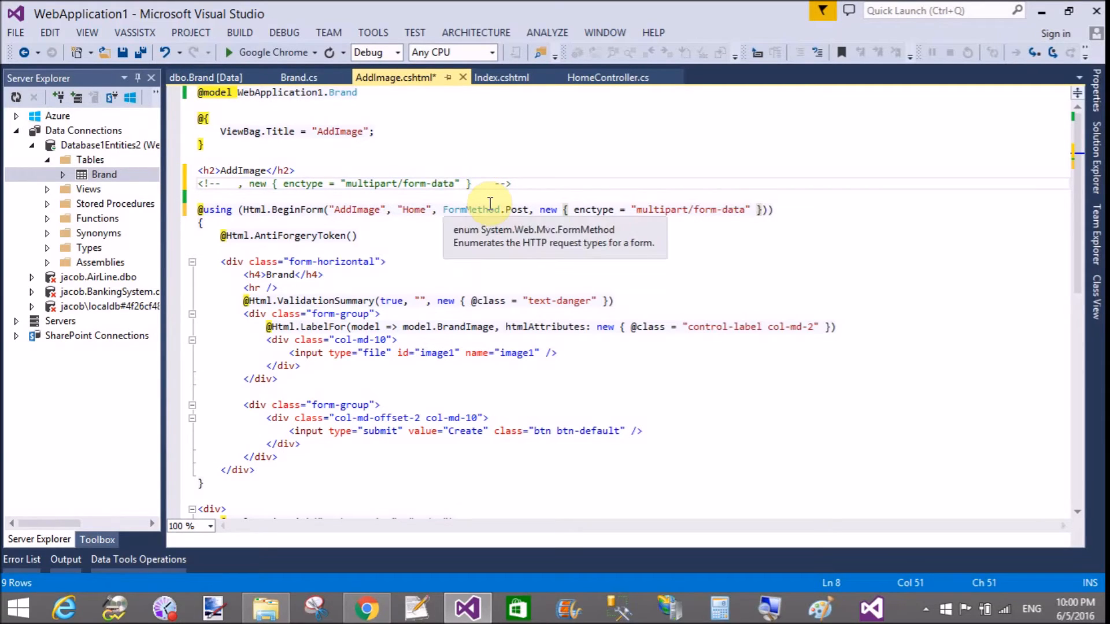
text(by usng this)
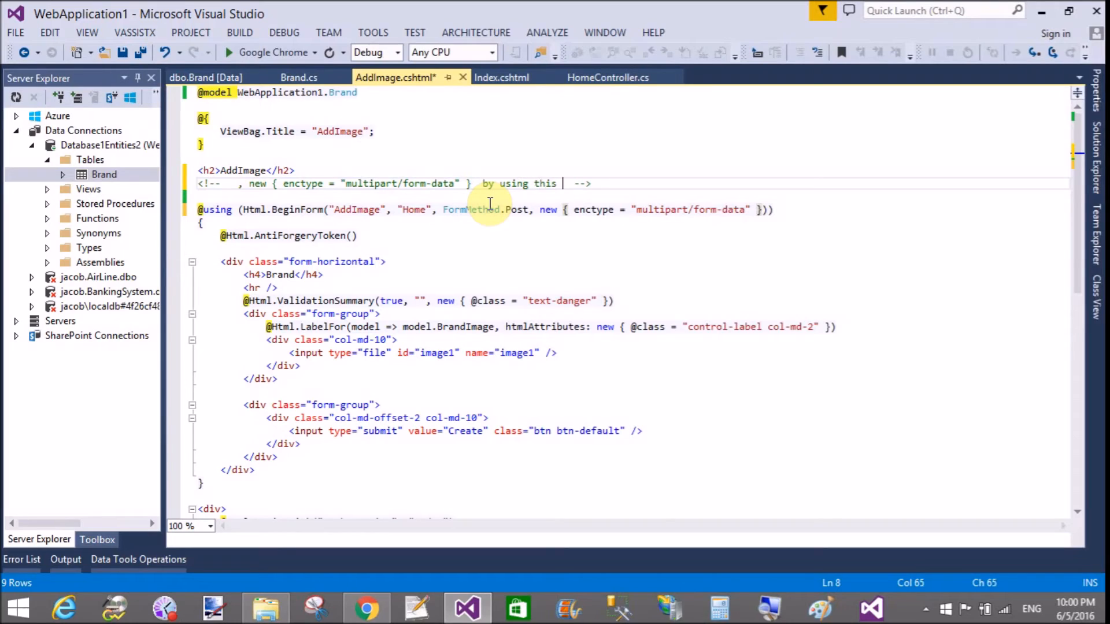
text(attr)
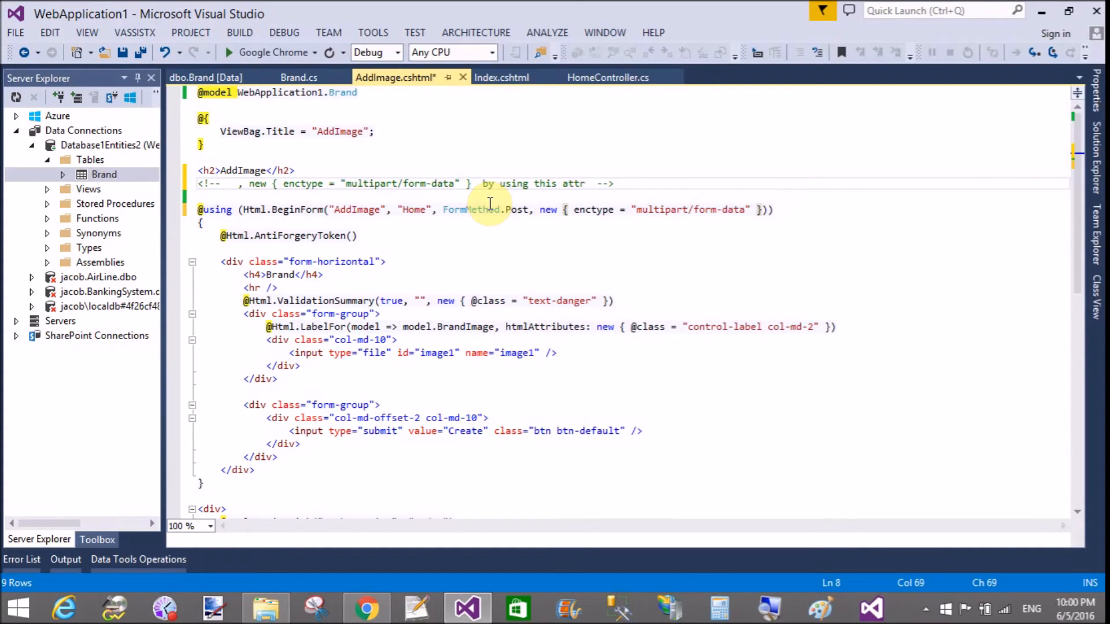
text(ibute we c)
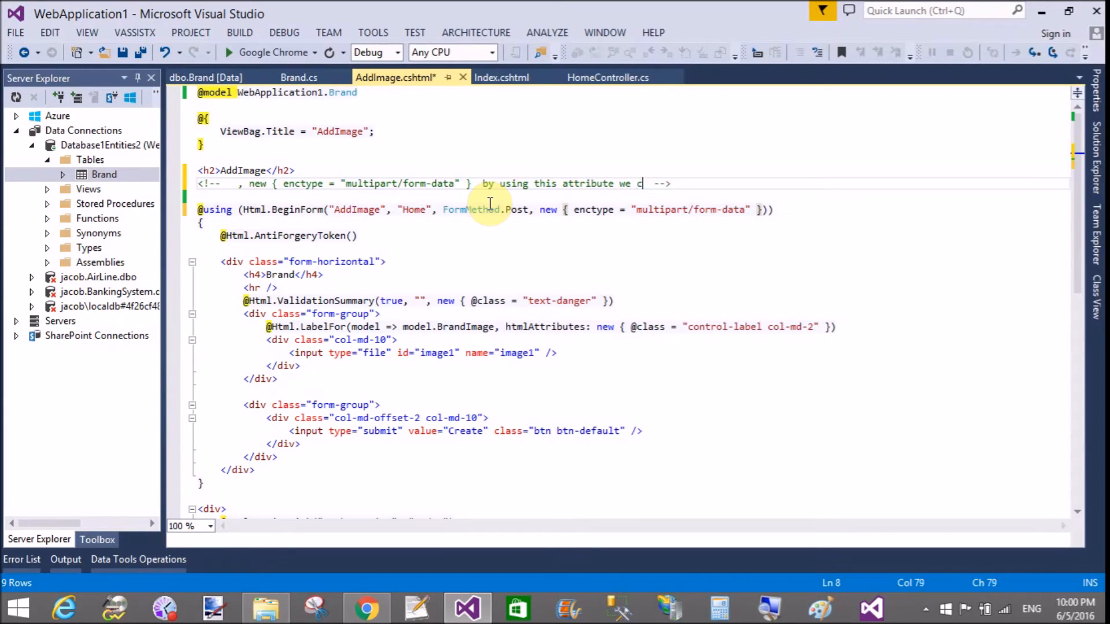
text(an post)
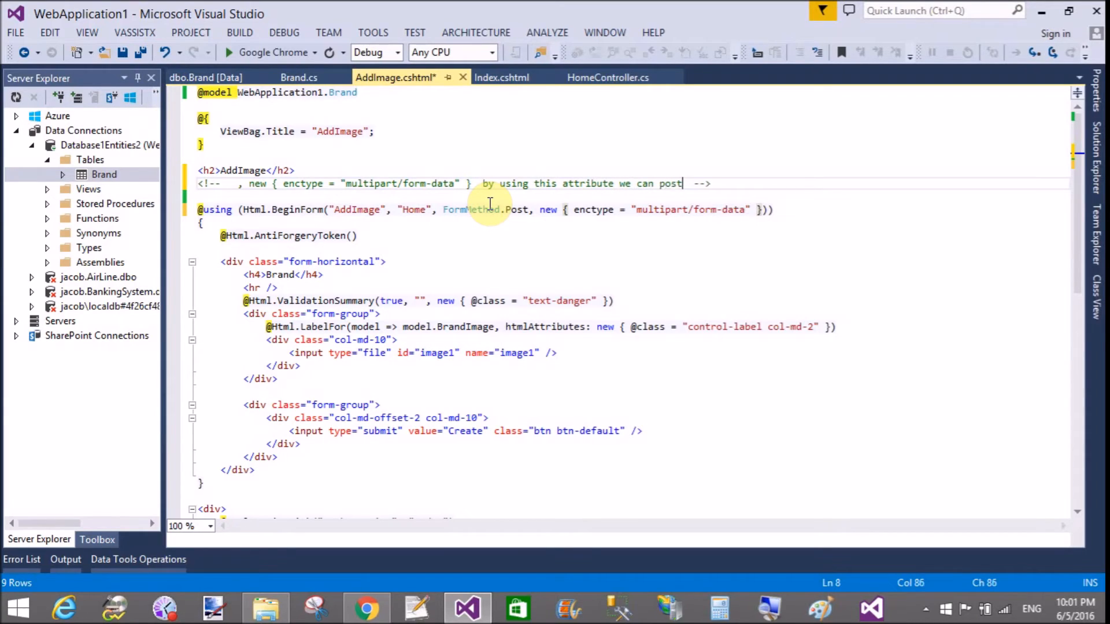
text(ed)
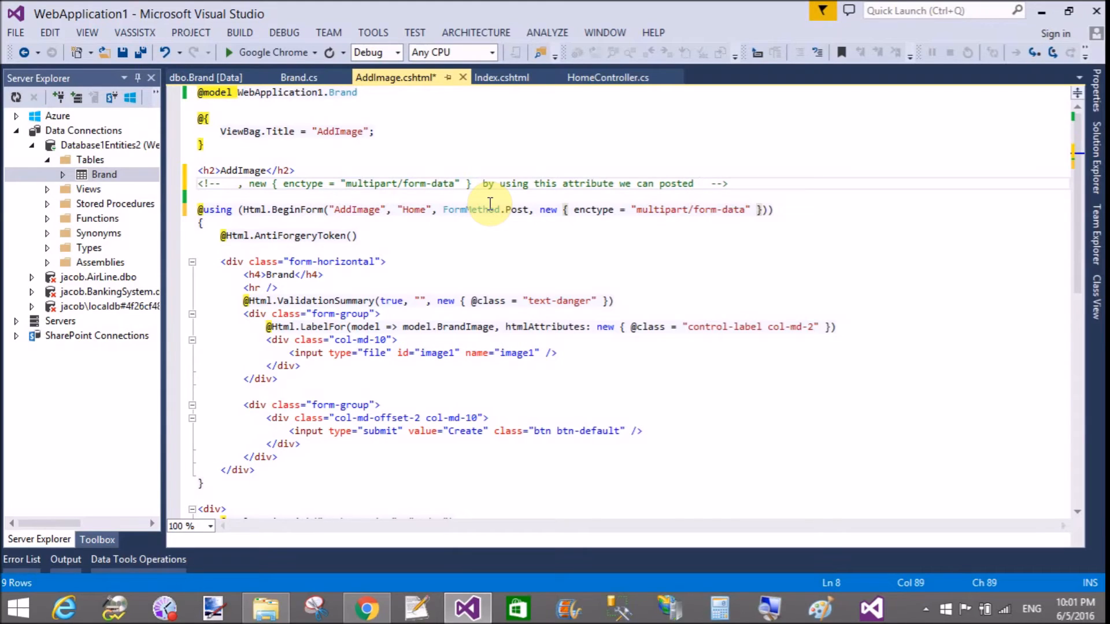
text(our)
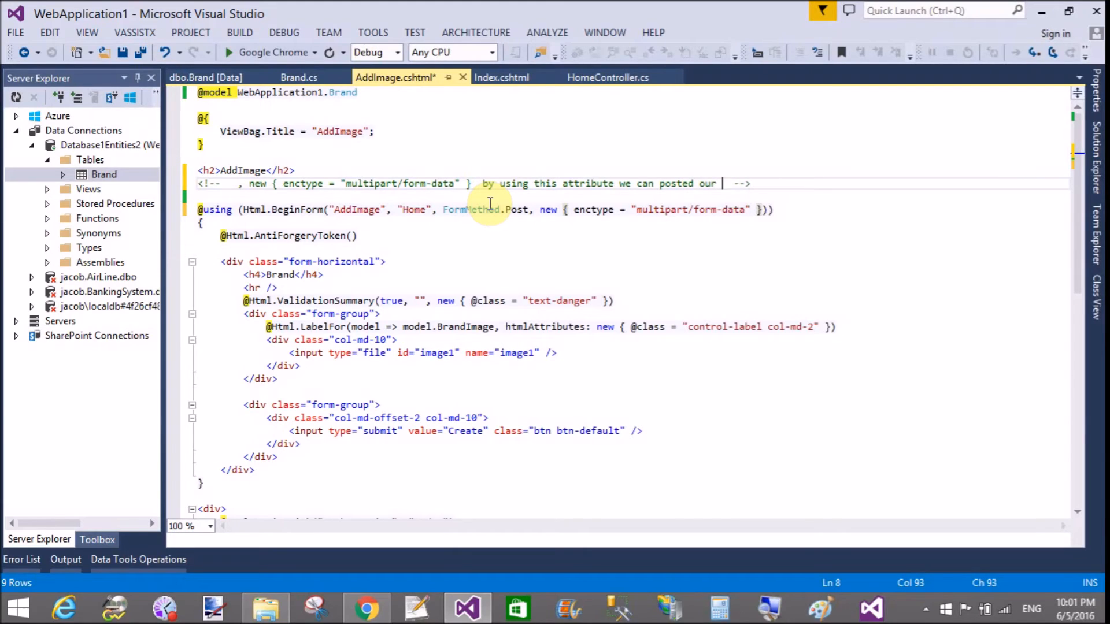
text(image)
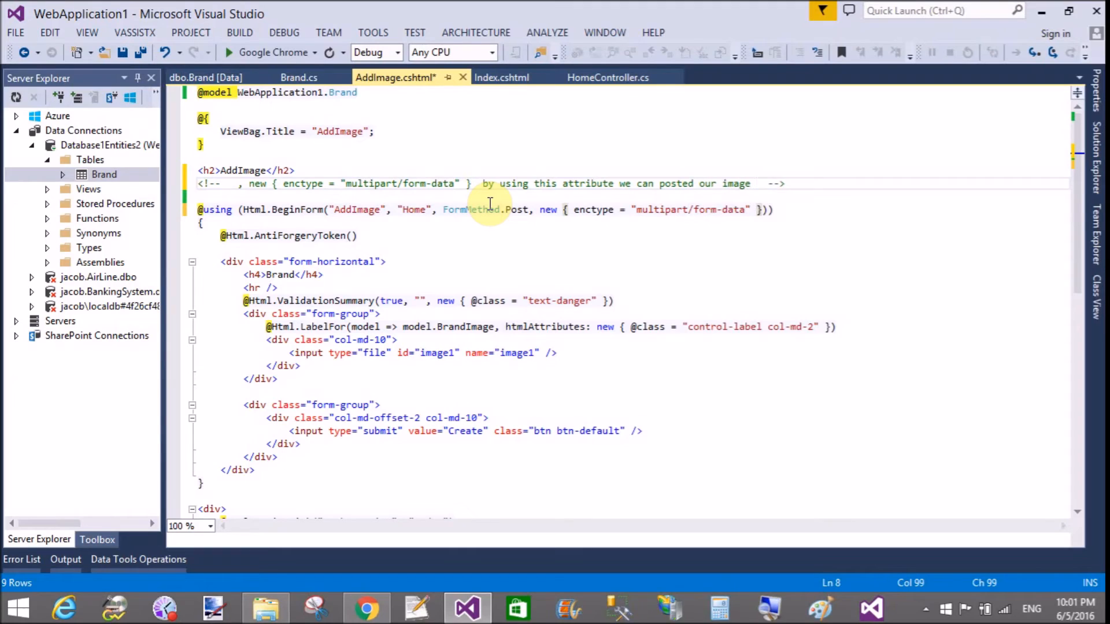
text(file f)
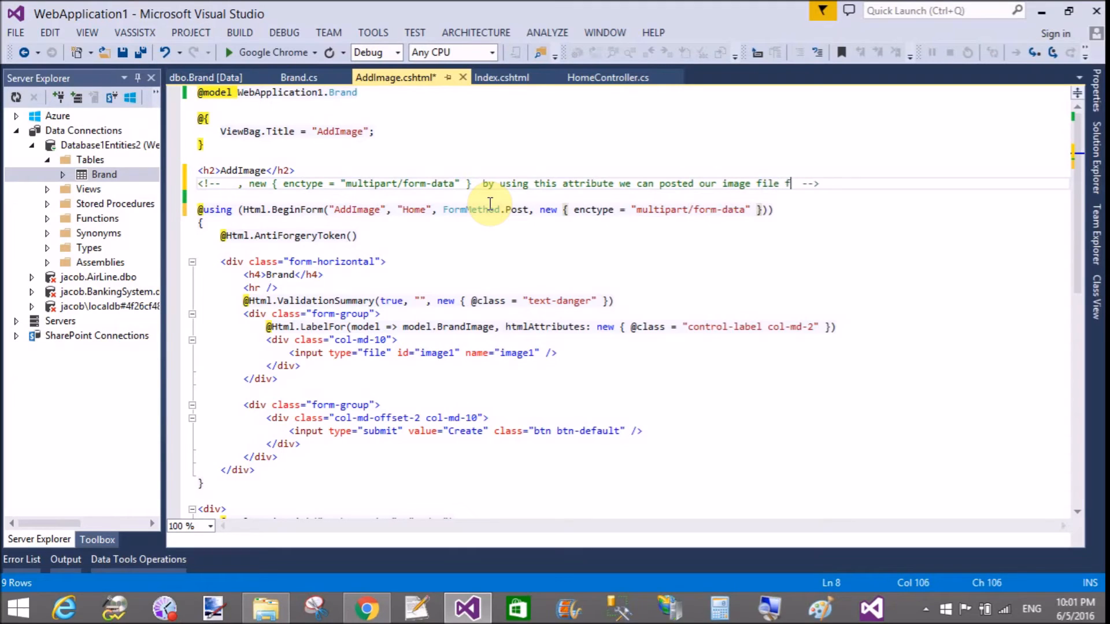
text(rom view to)
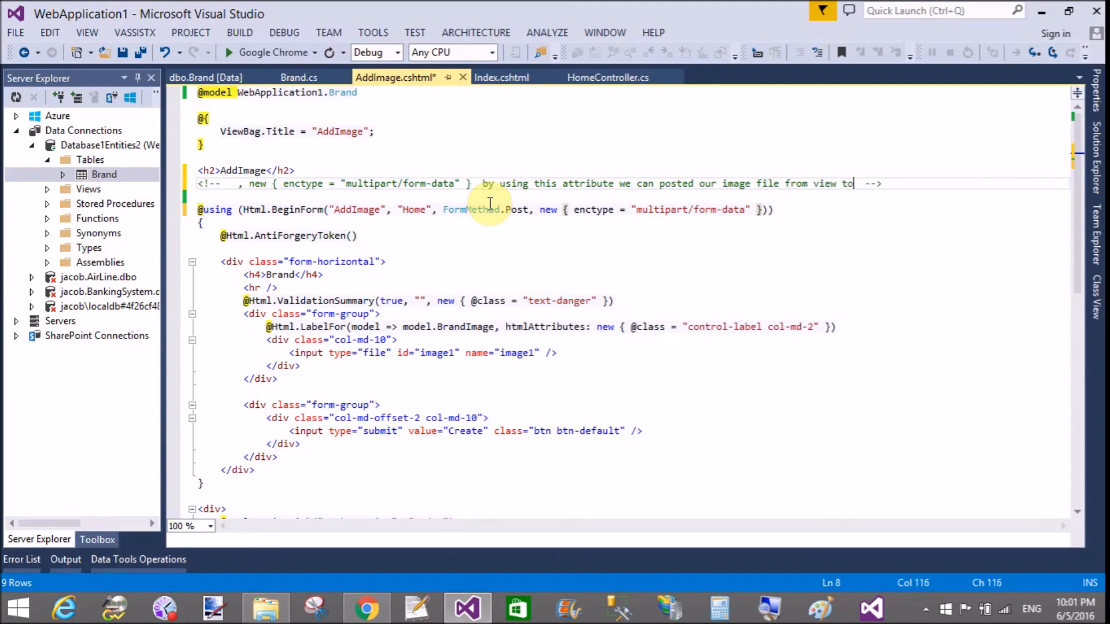
text(controller)
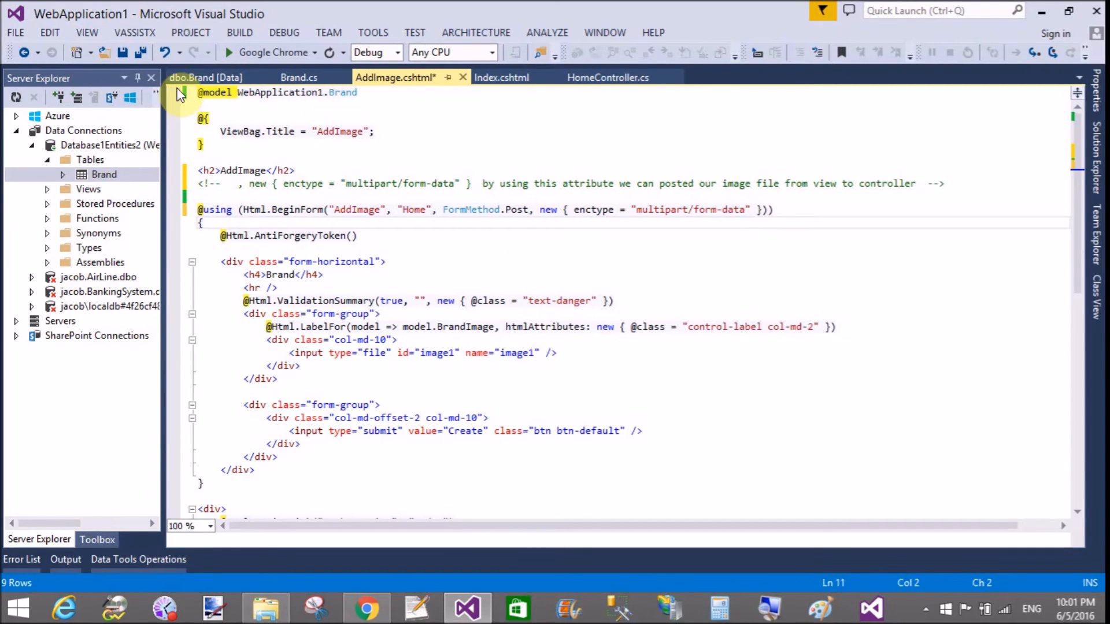
key(ctrl+s)
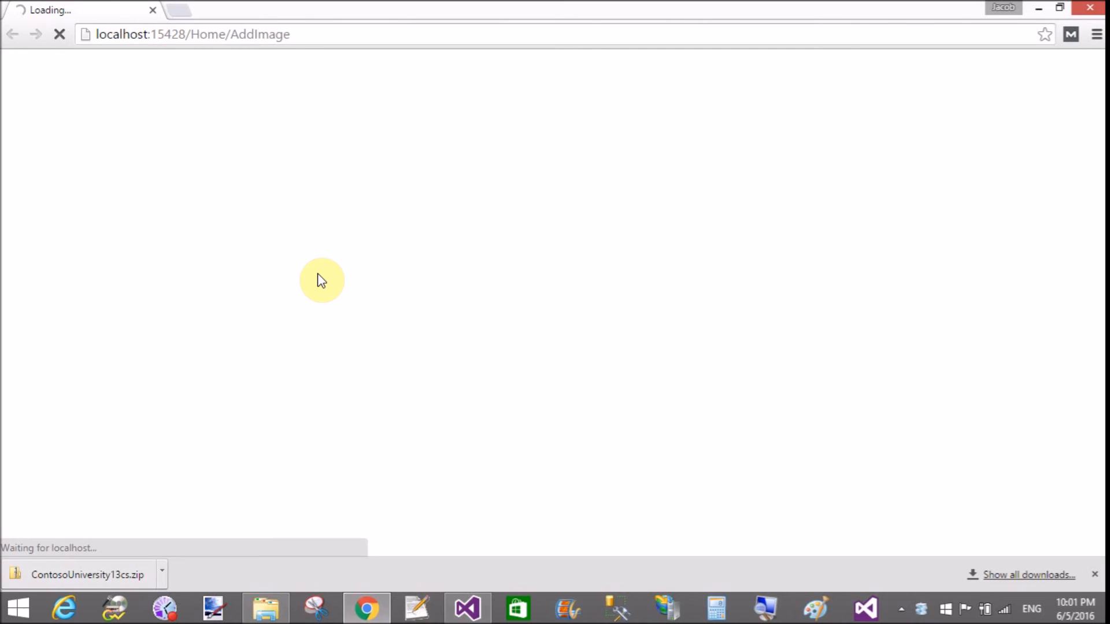
mouse_move(326, 313)
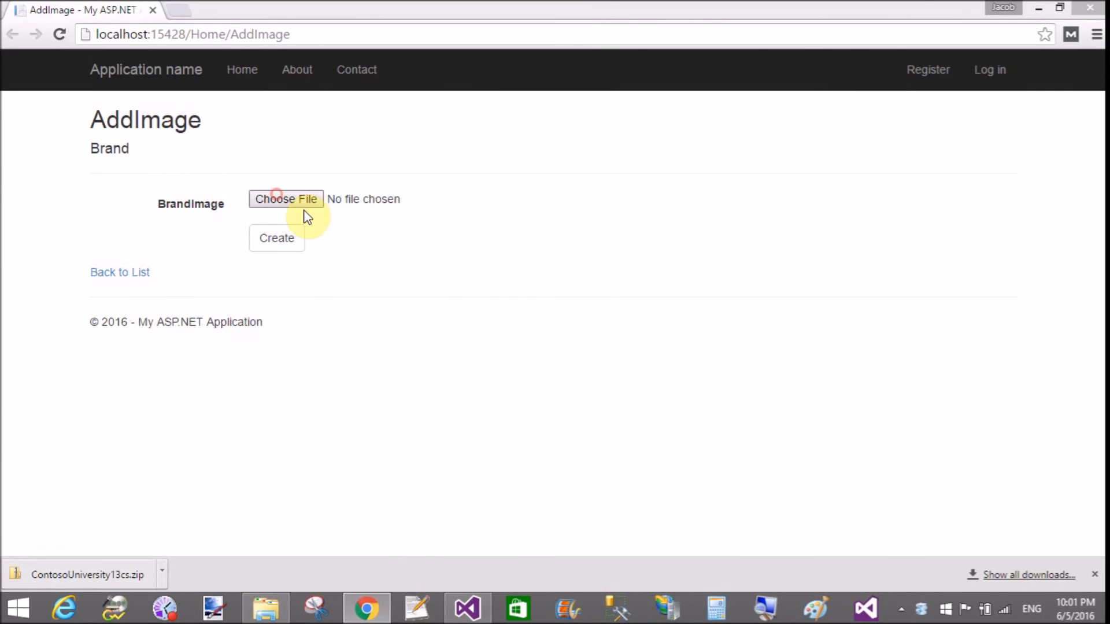
Step: Submit the AddImage form with 14.PNG as the brand image, then return to Visual Studio
click(286, 199)
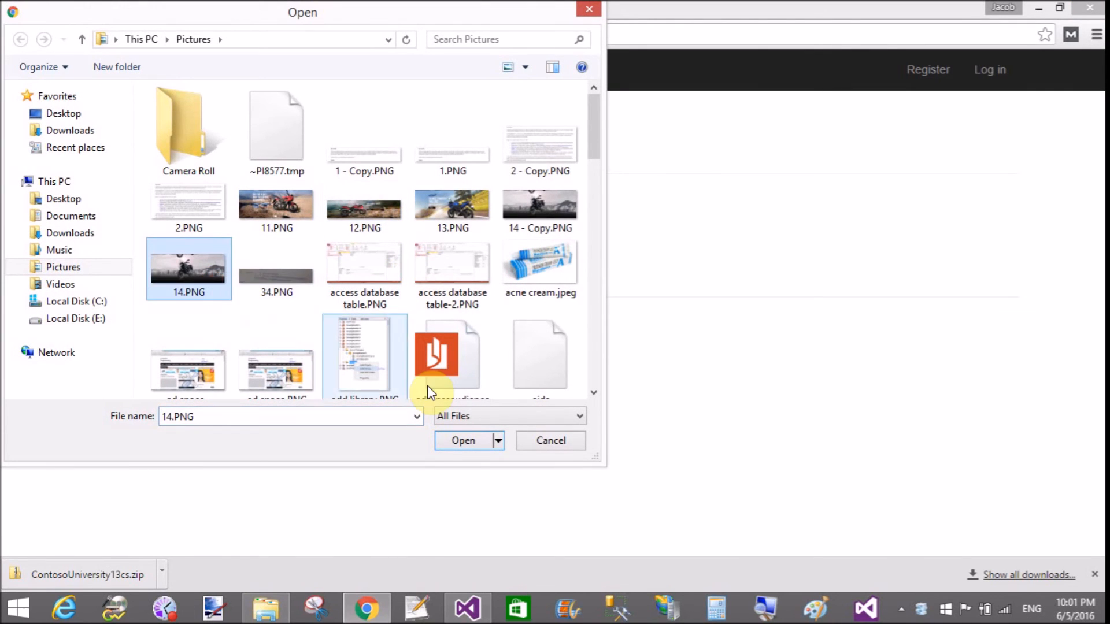
click(463, 440)
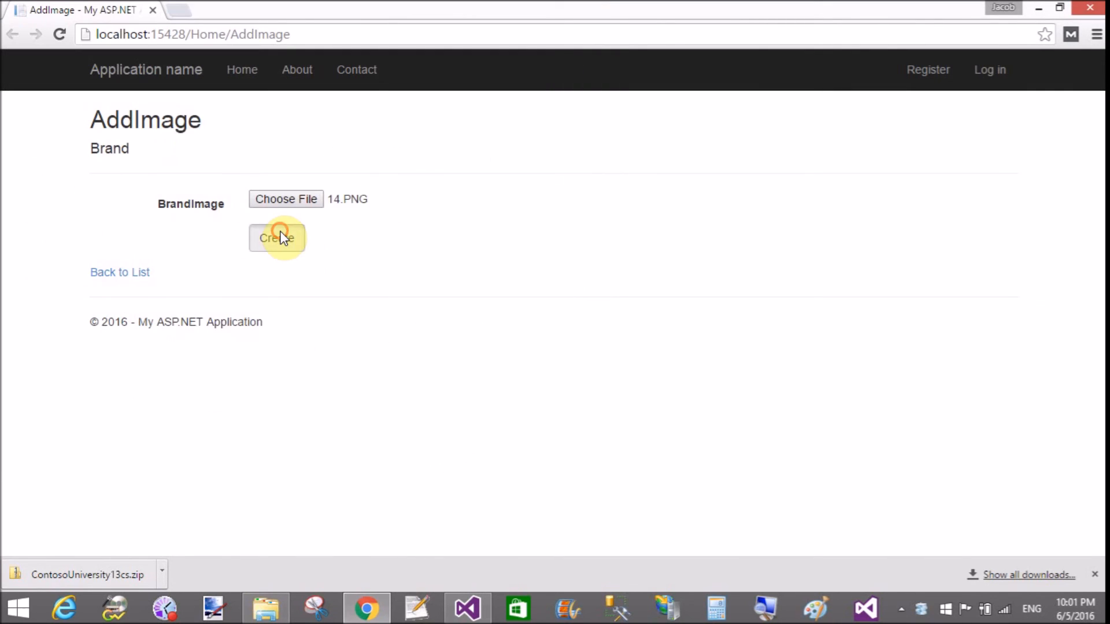
click(277, 238)
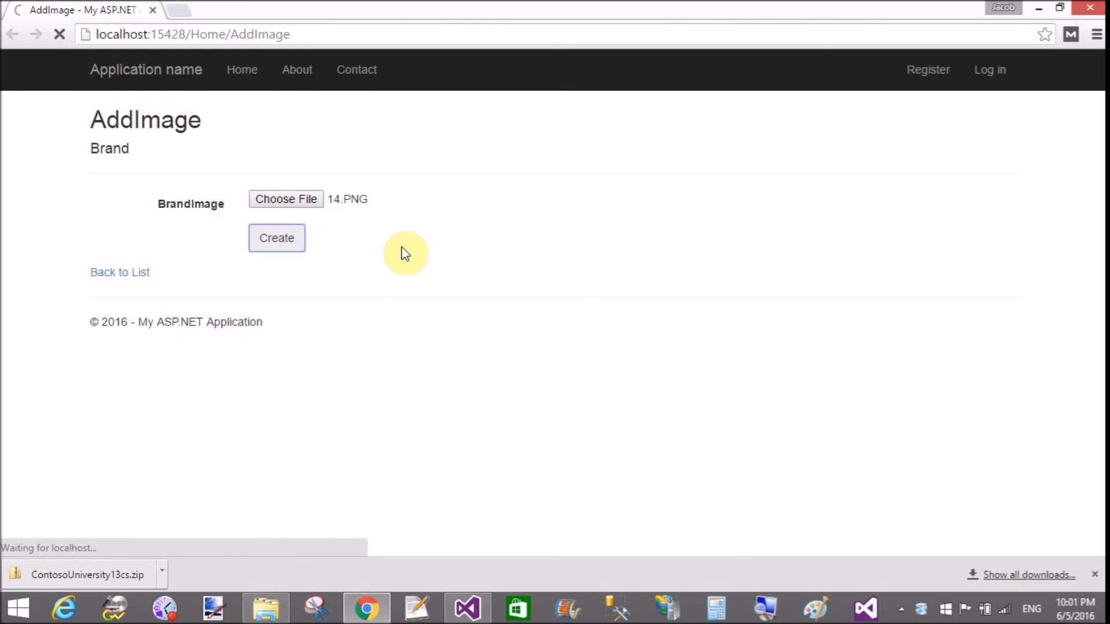
click(277, 238)
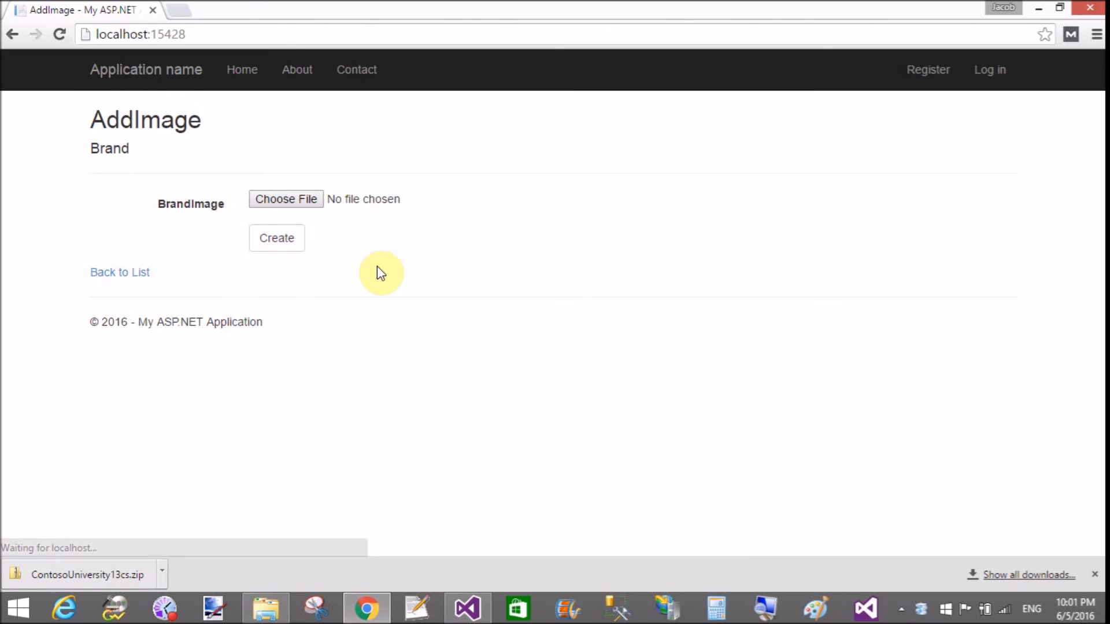
click(464, 608)
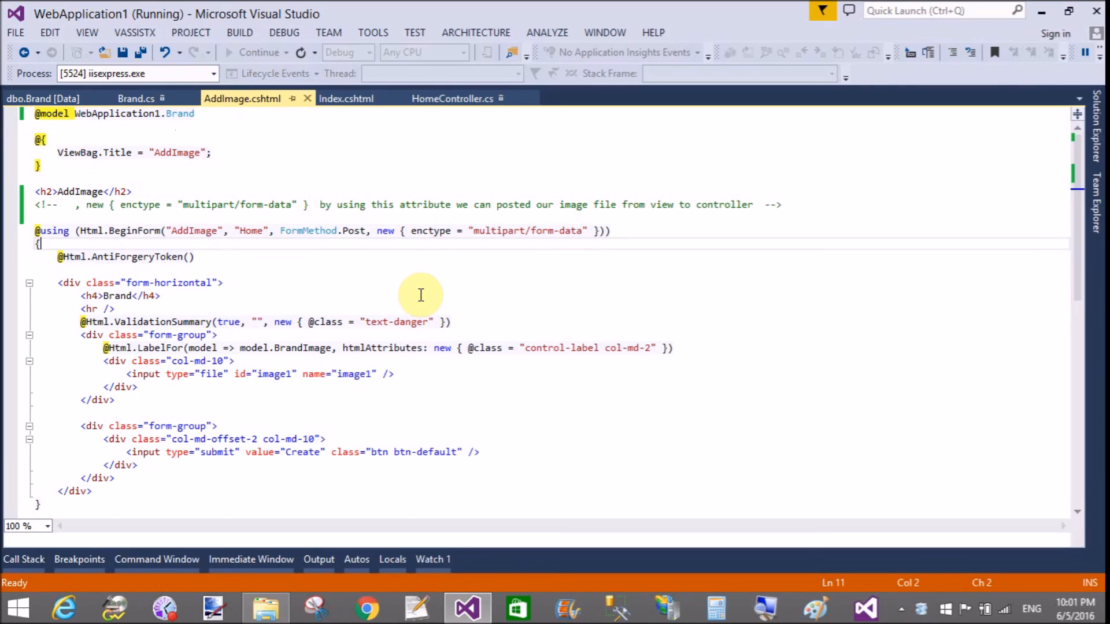
Step: Stop debugging the web app and bring up the Brand table's rows in Server Explorer
click(283, 33)
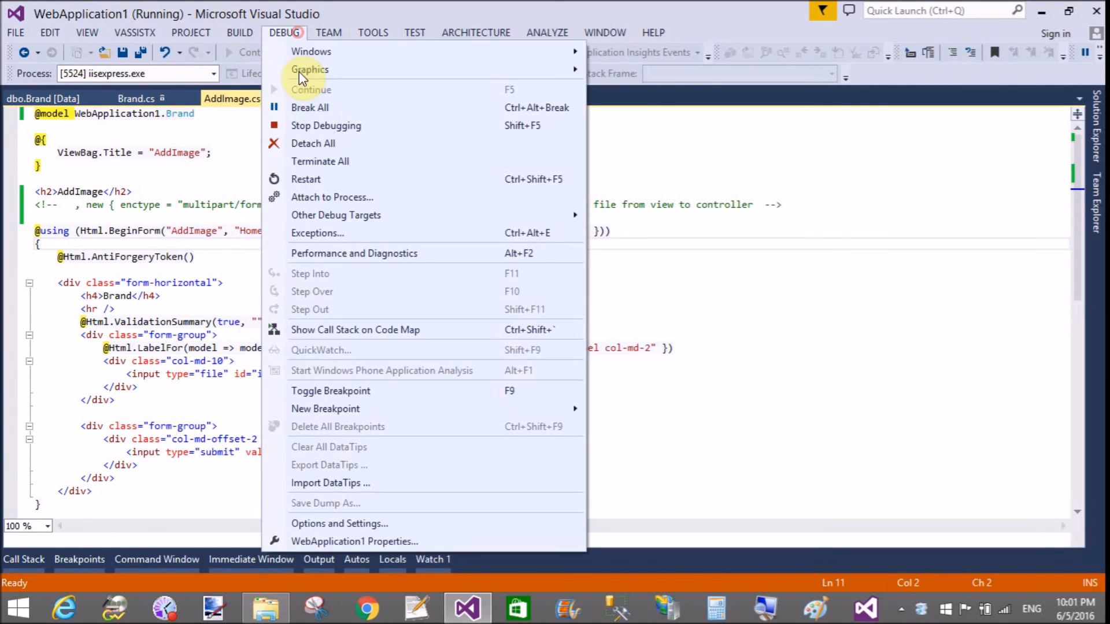
click(325, 125)
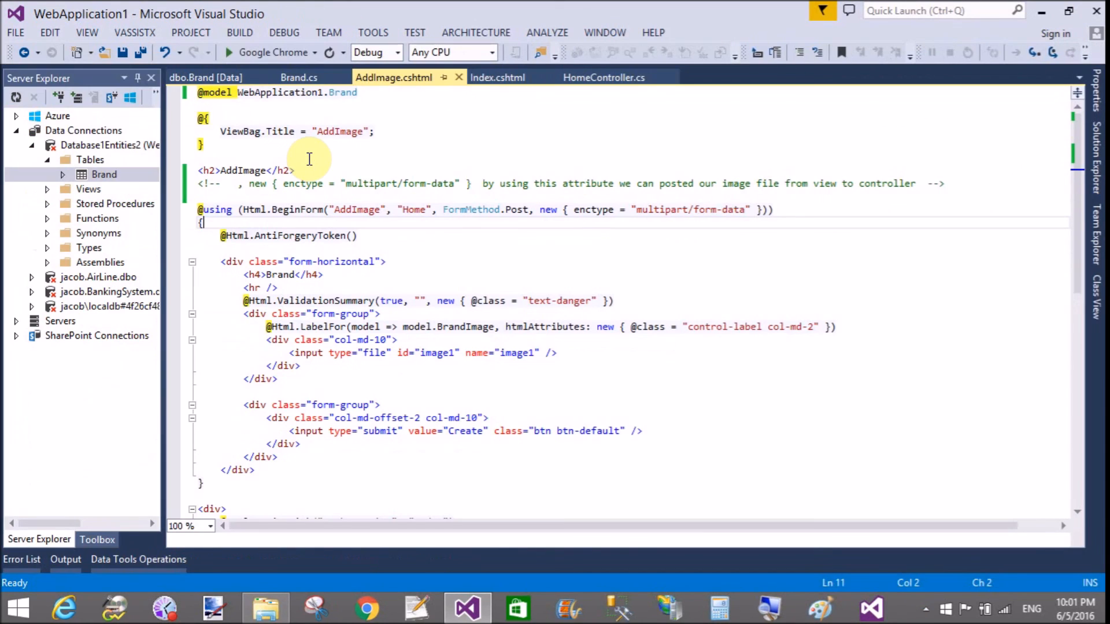
click(103, 174)
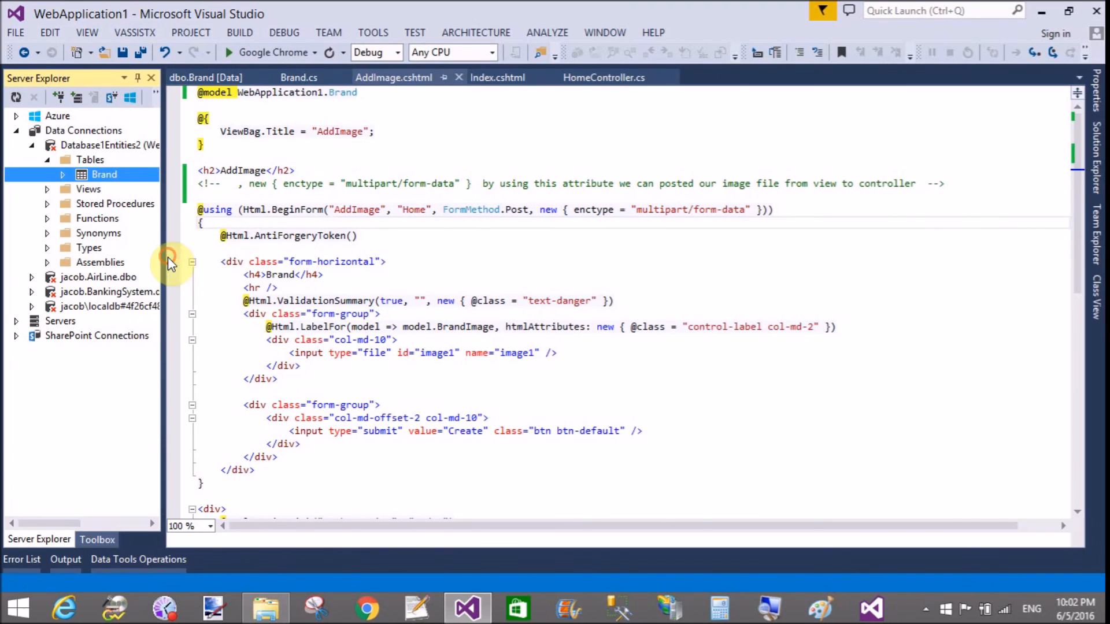
mouse_move(469, 247)
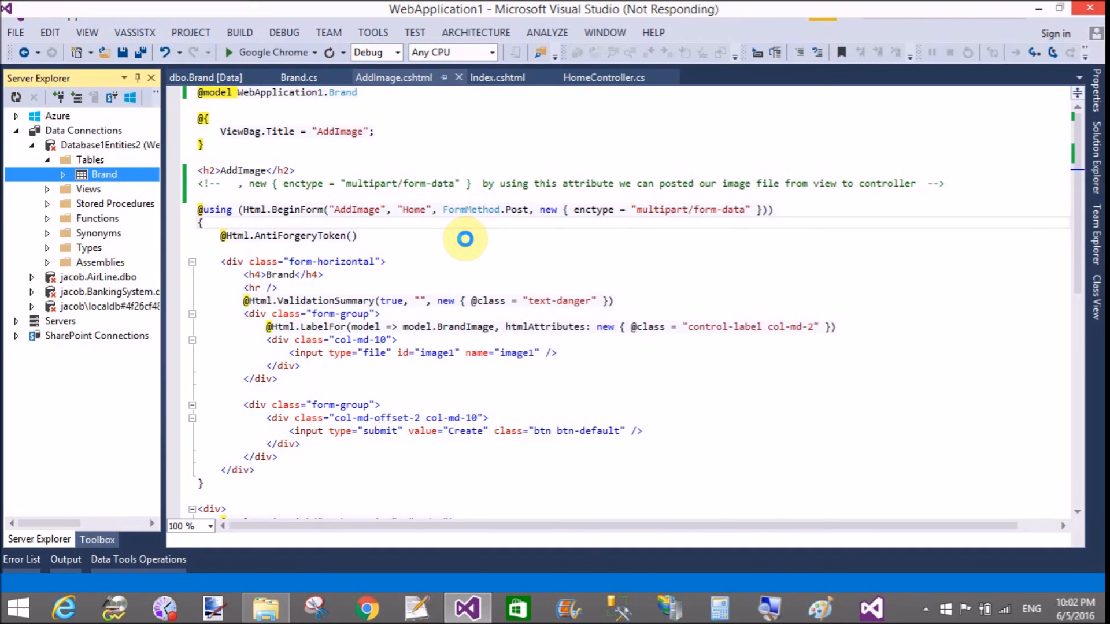
click(205, 77)
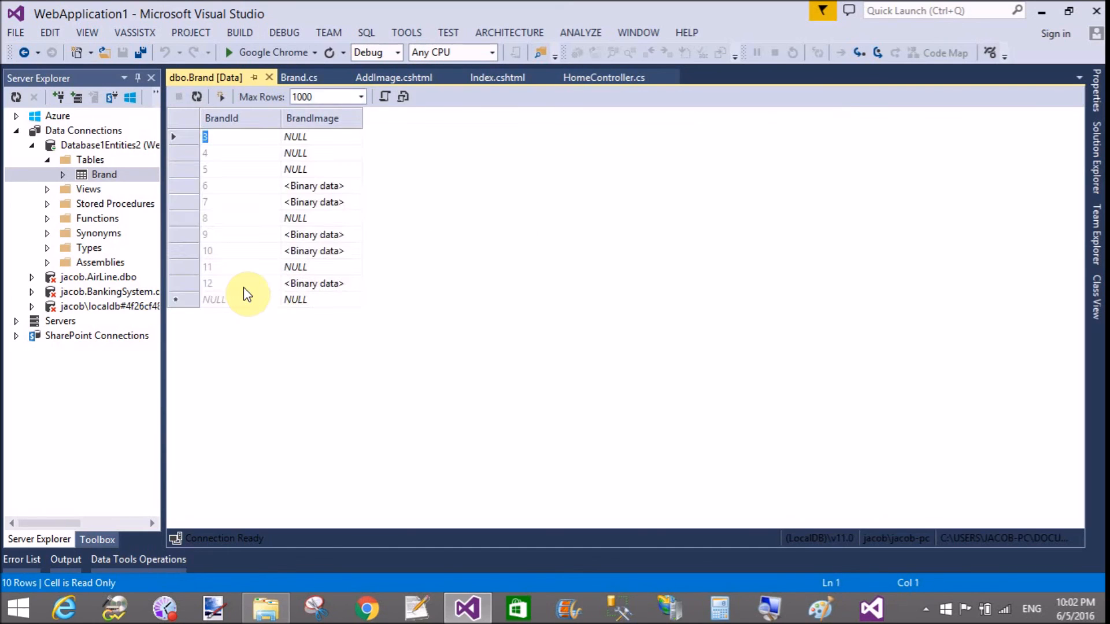
Step: Select row 12's <Binary data> BrandImage cell in the dbo.Brand data view
click(313, 283)
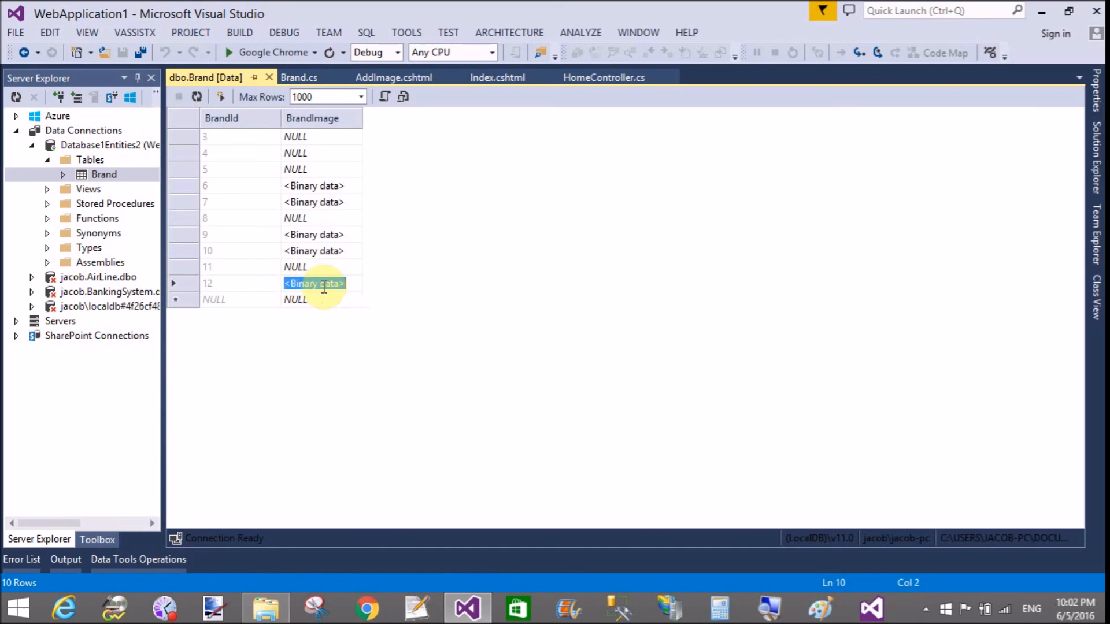
mouse_move(366, 291)
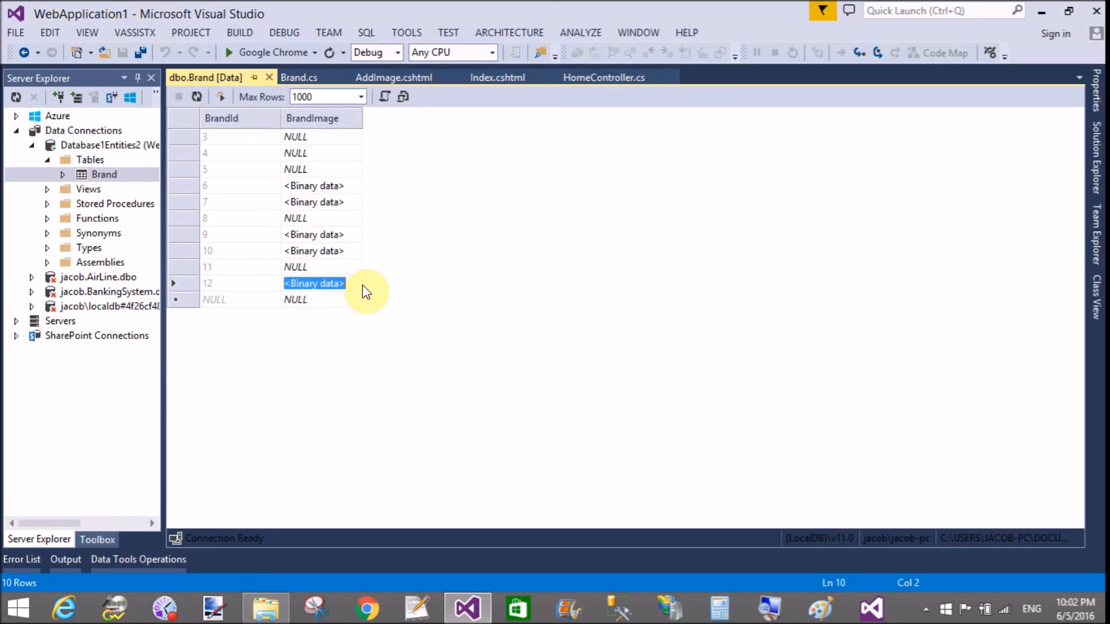